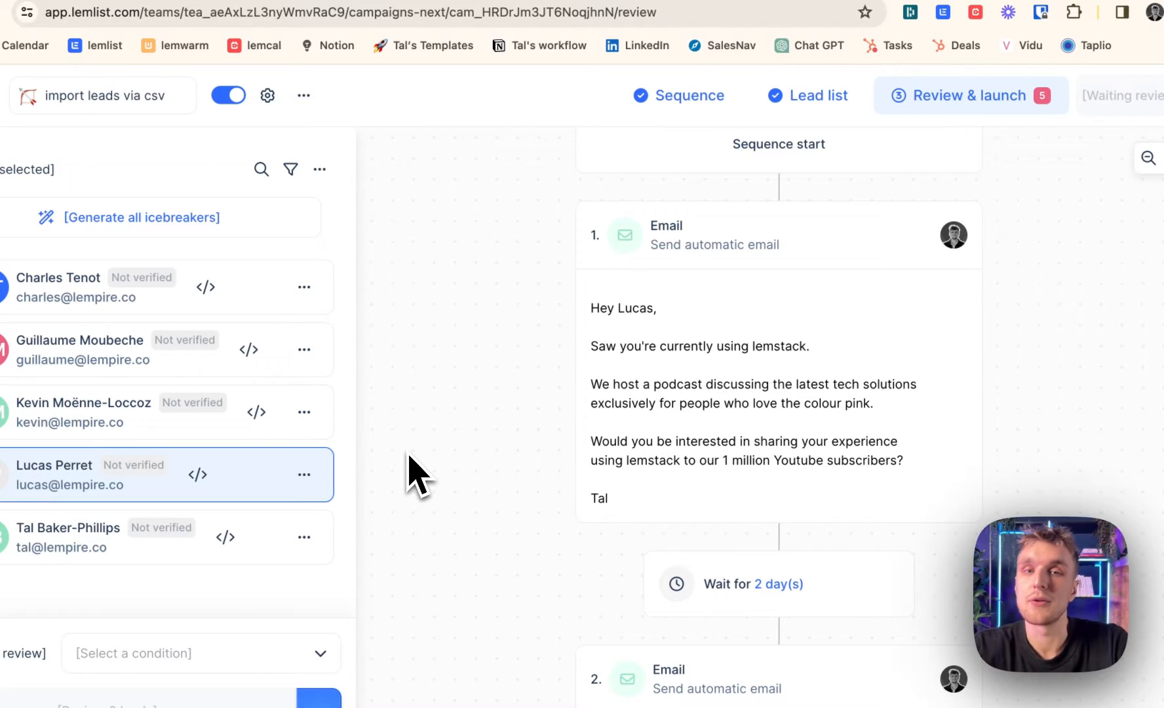
Preview each lead's personalized emails in turn, including the second lead's follow-up.
{"action": "left_click", "coordinate": [119, 344]}
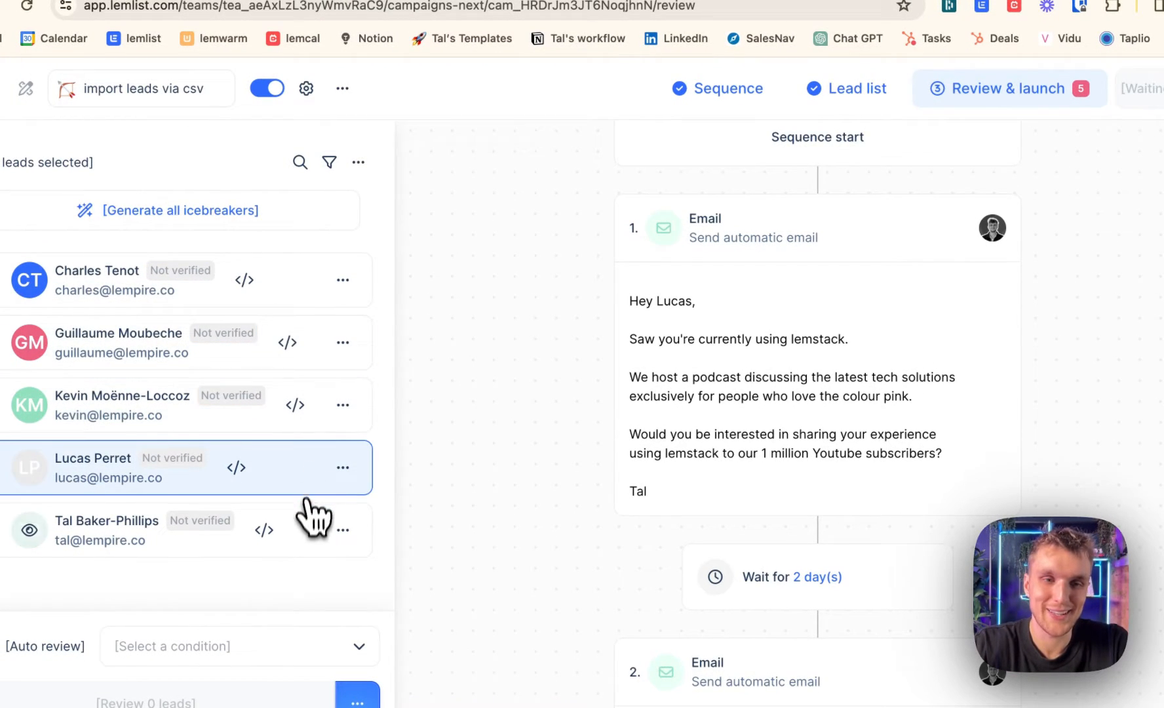
{"action": "left_click", "coordinate": [106, 530]}
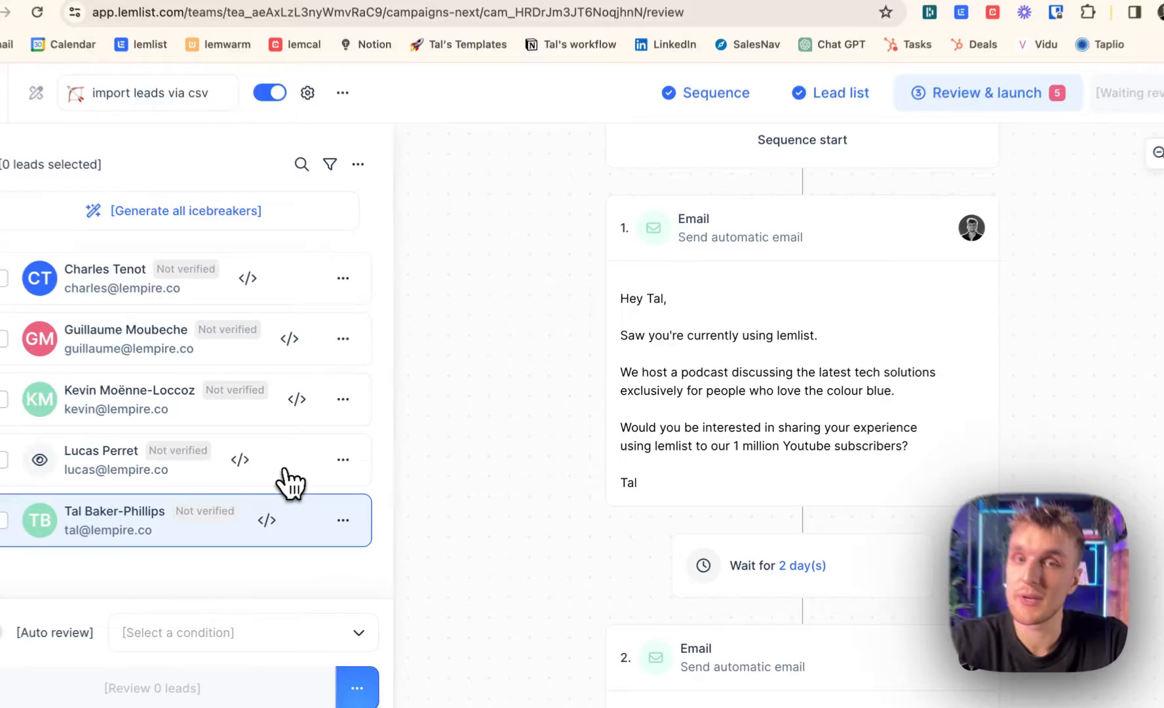
{"action": "left_click", "coordinate": [130, 398]}
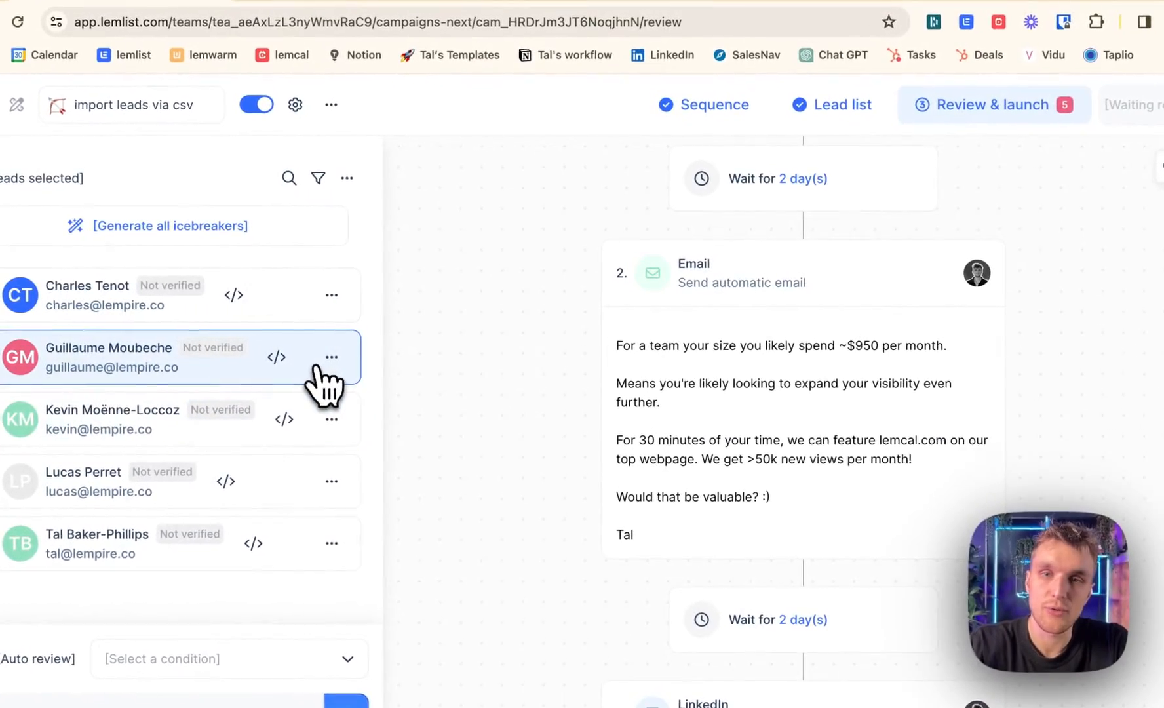
{"action": "left_click", "coordinate": [112, 290]}
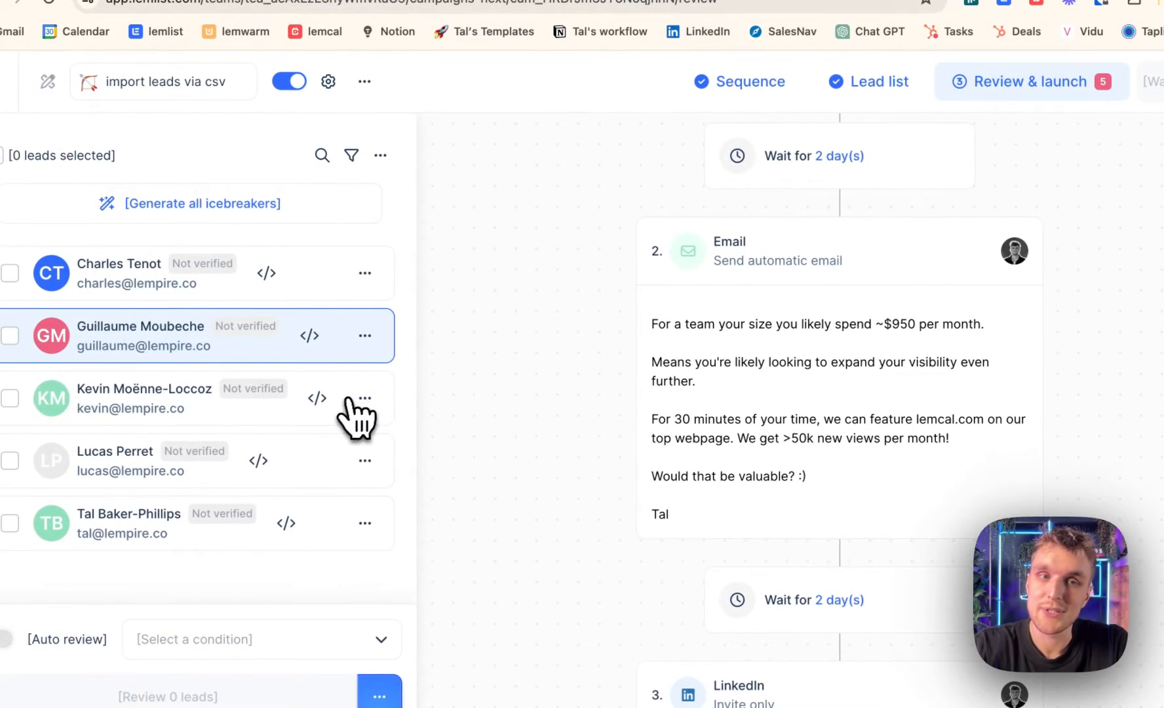
{"action": "left_click", "coordinate": [148, 398]}
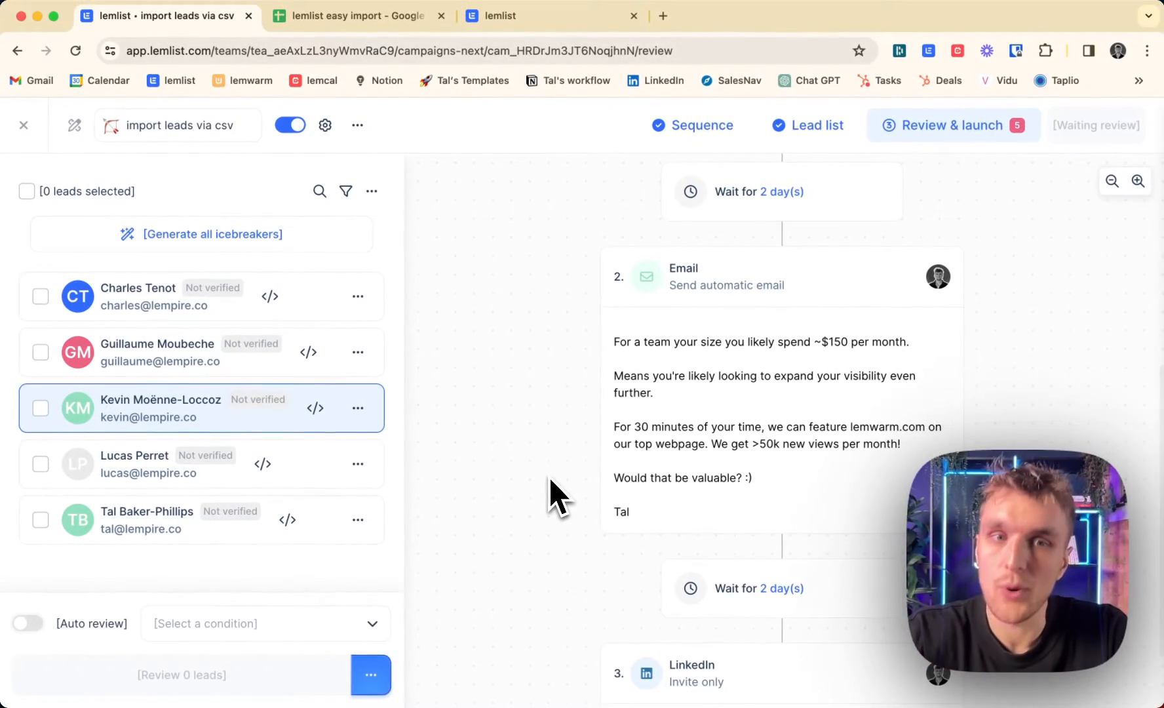
{"action": "scroll", "scroll_direction": "down", "scroll_amount": 3}
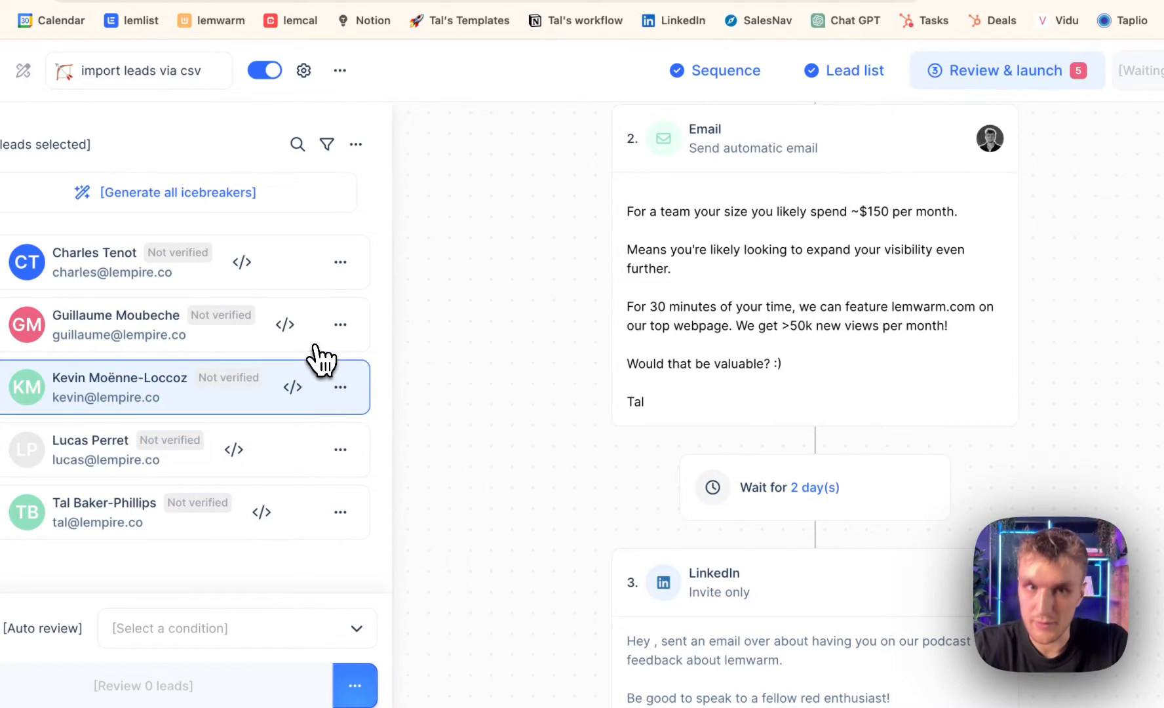
{"action": "left_click", "coordinate": [148, 323]}
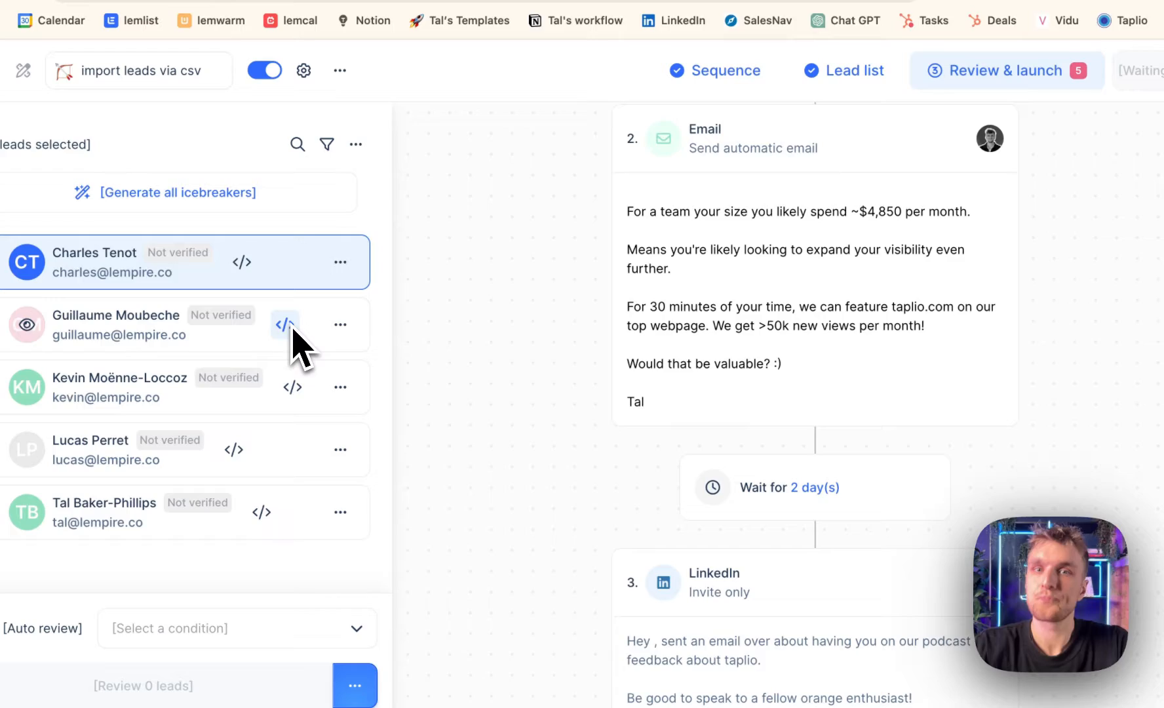
{"action": "left_click", "coordinate": [721, 71]}
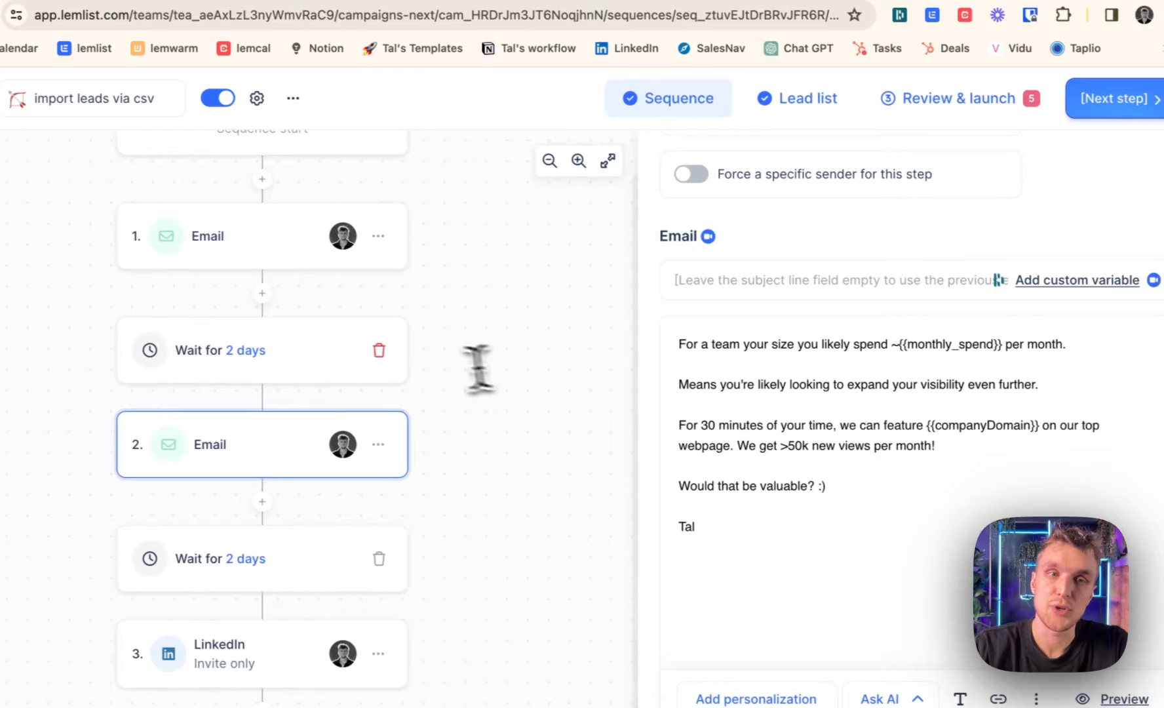
Check the first email template's variables, then switch to the Google Sheets tab.
{"action": "left_click", "coordinate": [236, 240]}
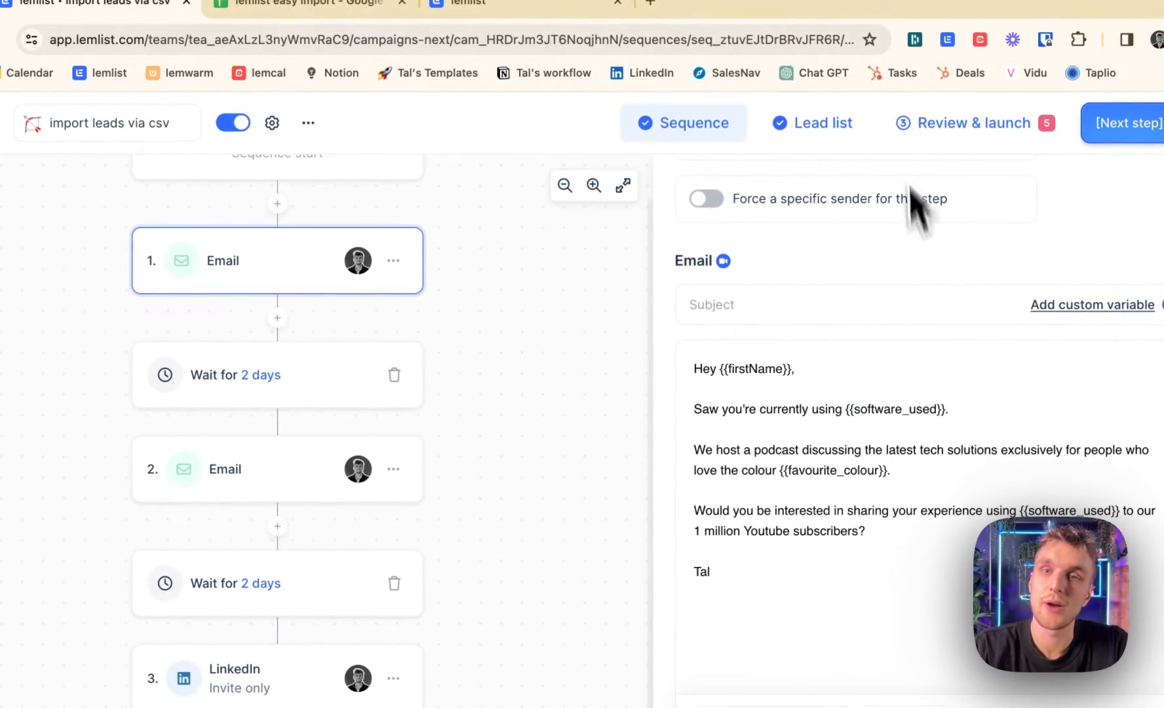
{"action": "left_click", "coordinate": [981, 122]}
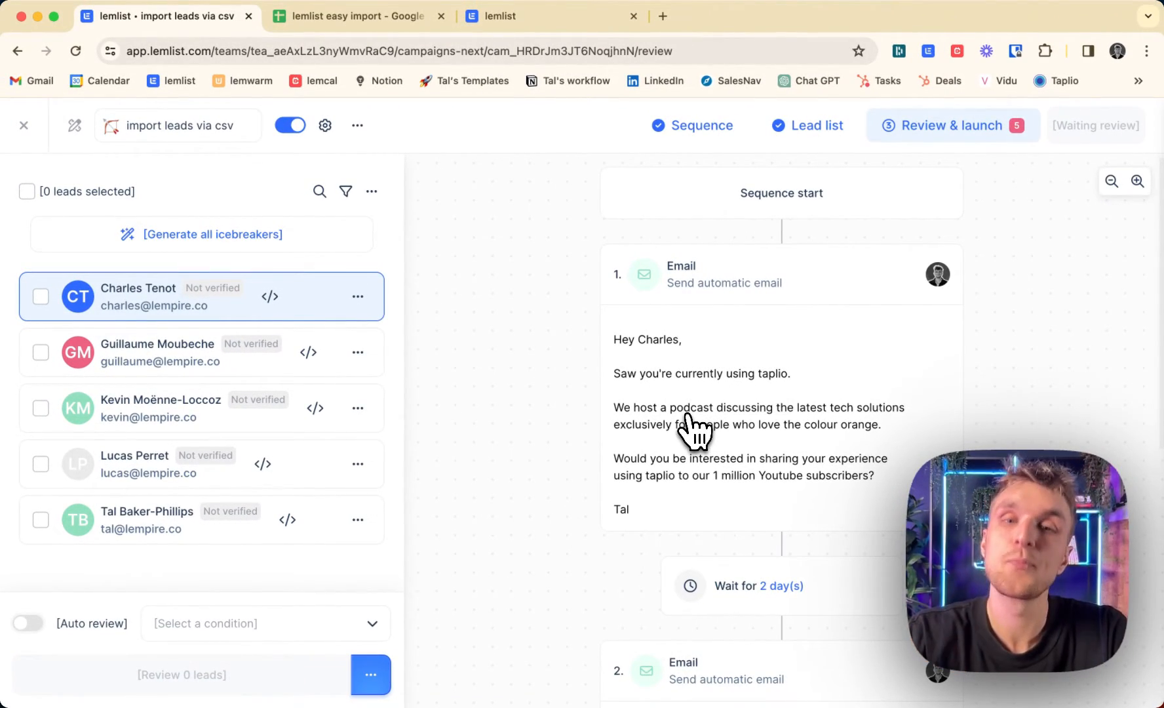
{"action": "left_click", "coordinate": [355, 16]}
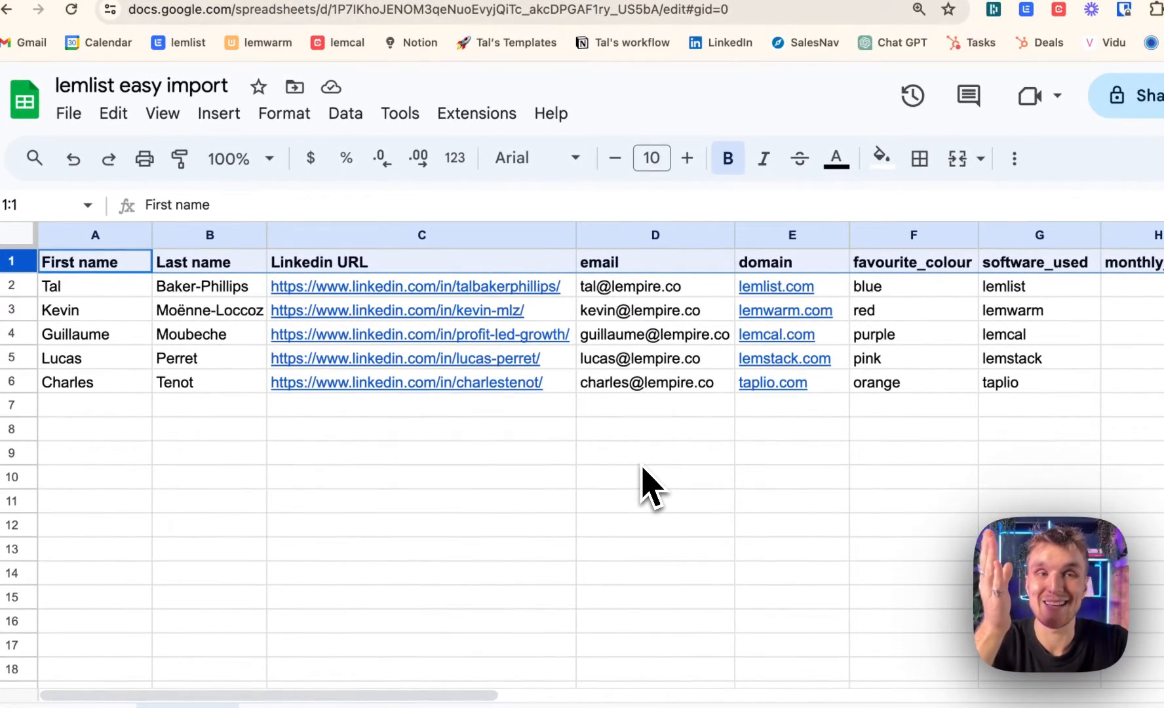
Highlight the First name, software_used and monthly_spend columns and bring up the File menu.
{"action": "left_click", "coordinate": [95, 286]}
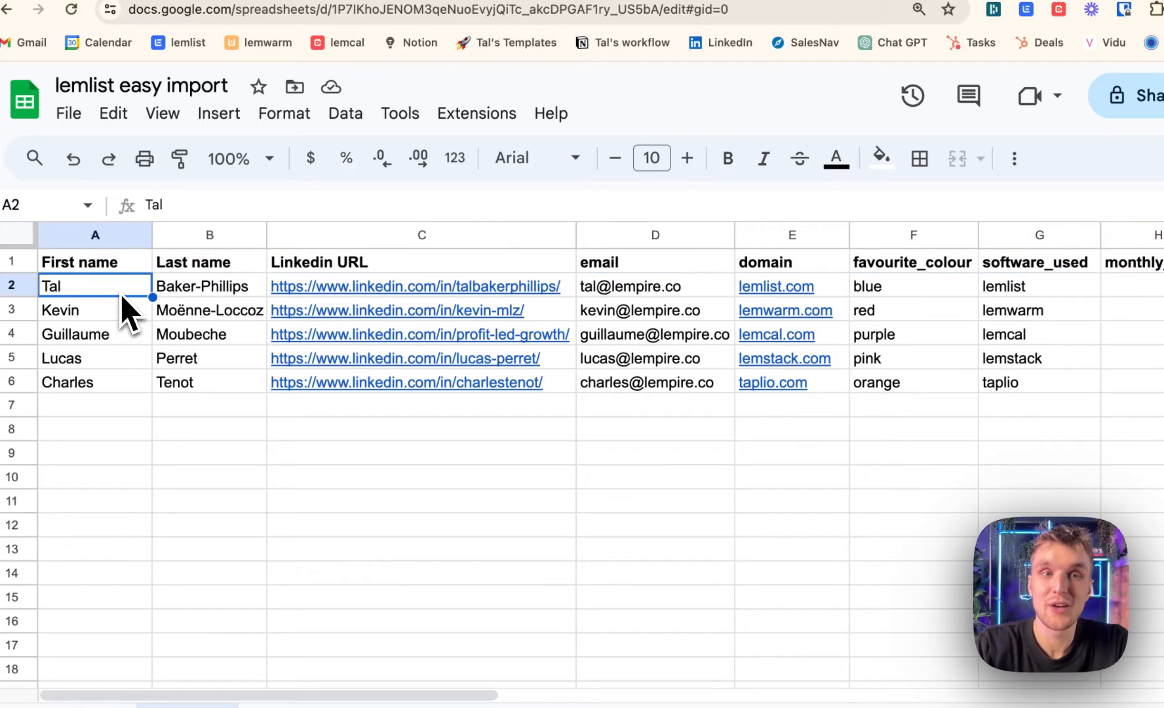
{"action": "left_click_drag", "start_coordinate": [95, 286], "coordinate": [94, 453]}
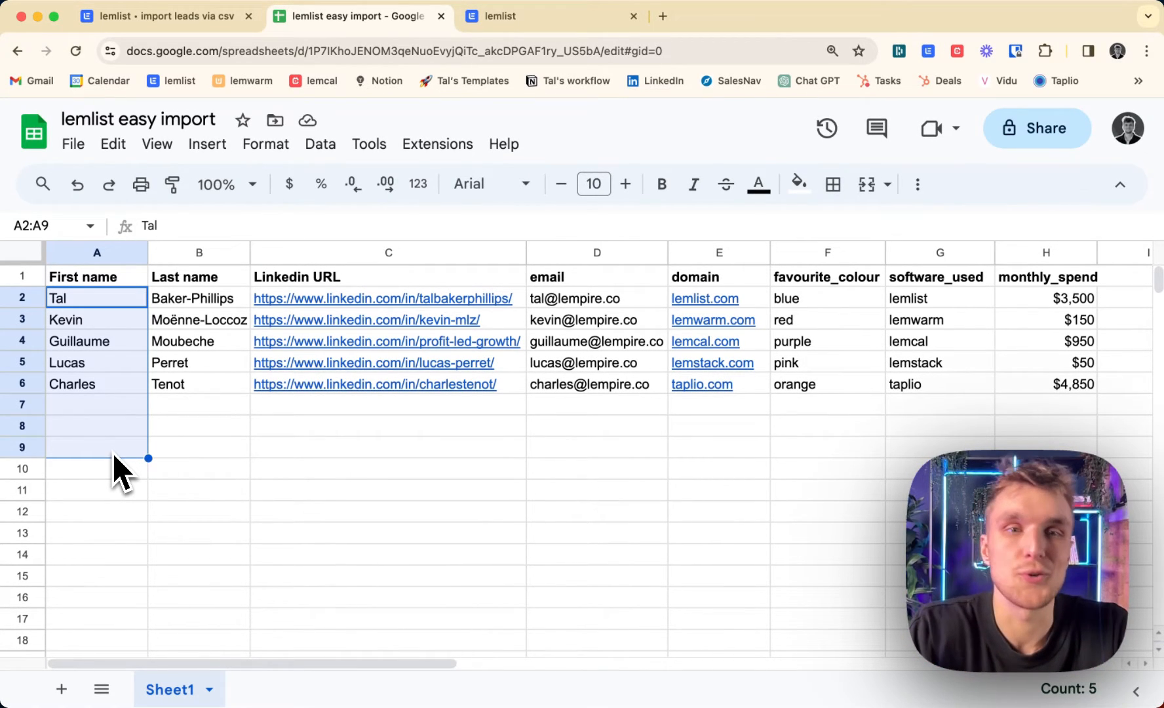
{"action": "mouse_move", "coordinate": [726, 282]}
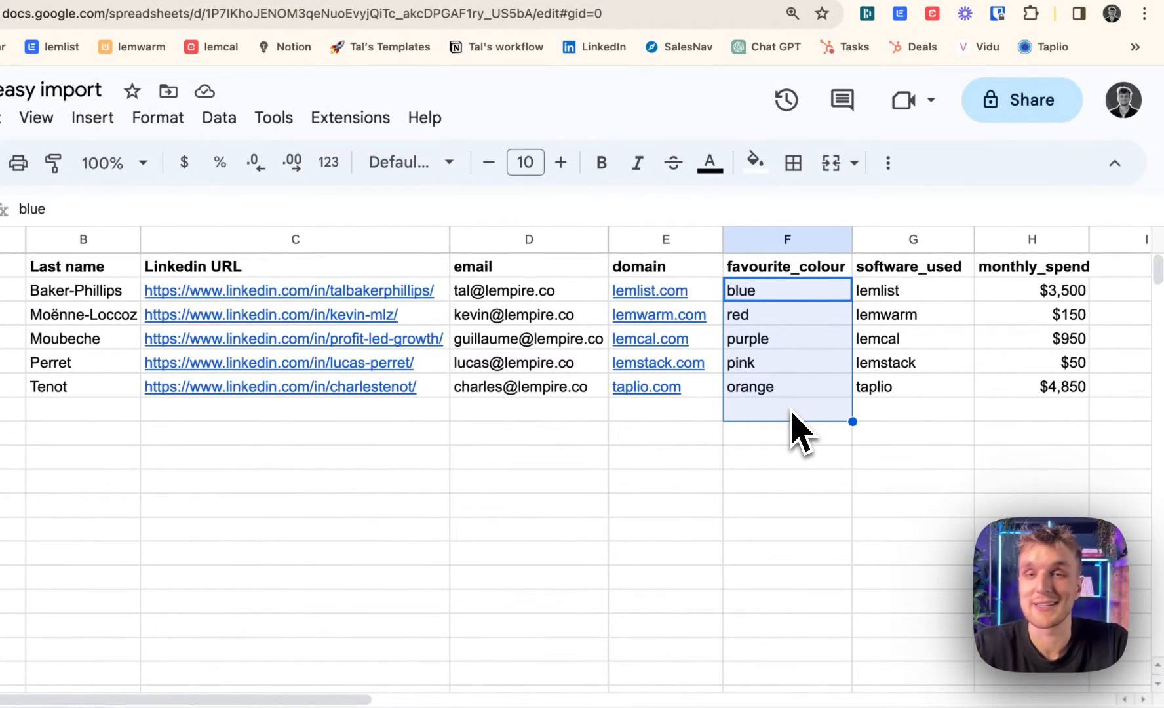
{"action": "left_click", "coordinate": [912, 290]}
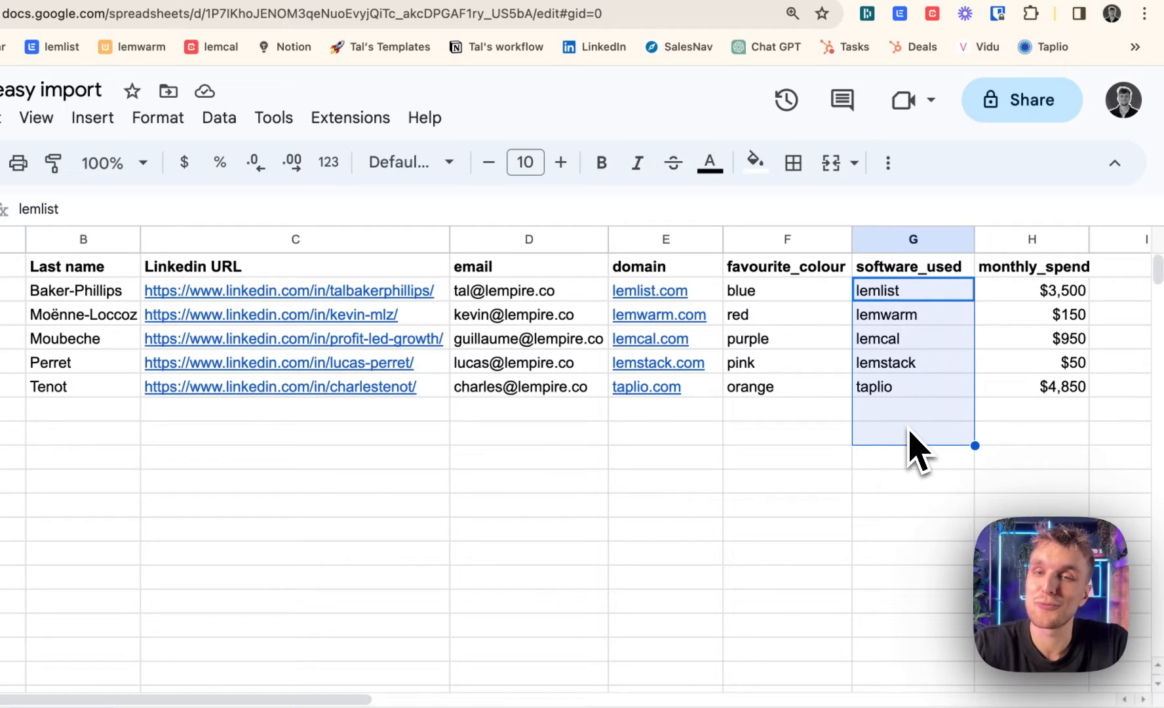
{"action": "left_click", "coordinate": [1030, 289]}
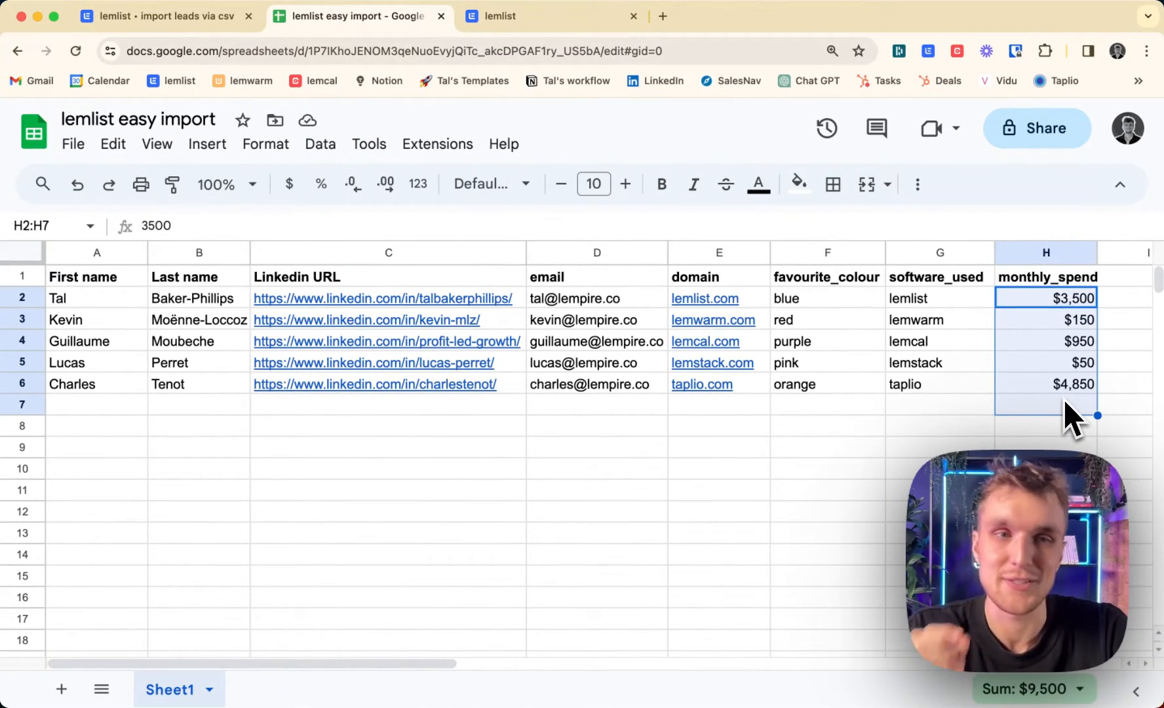
{"action": "left_click", "coordinate": [74, 144]}
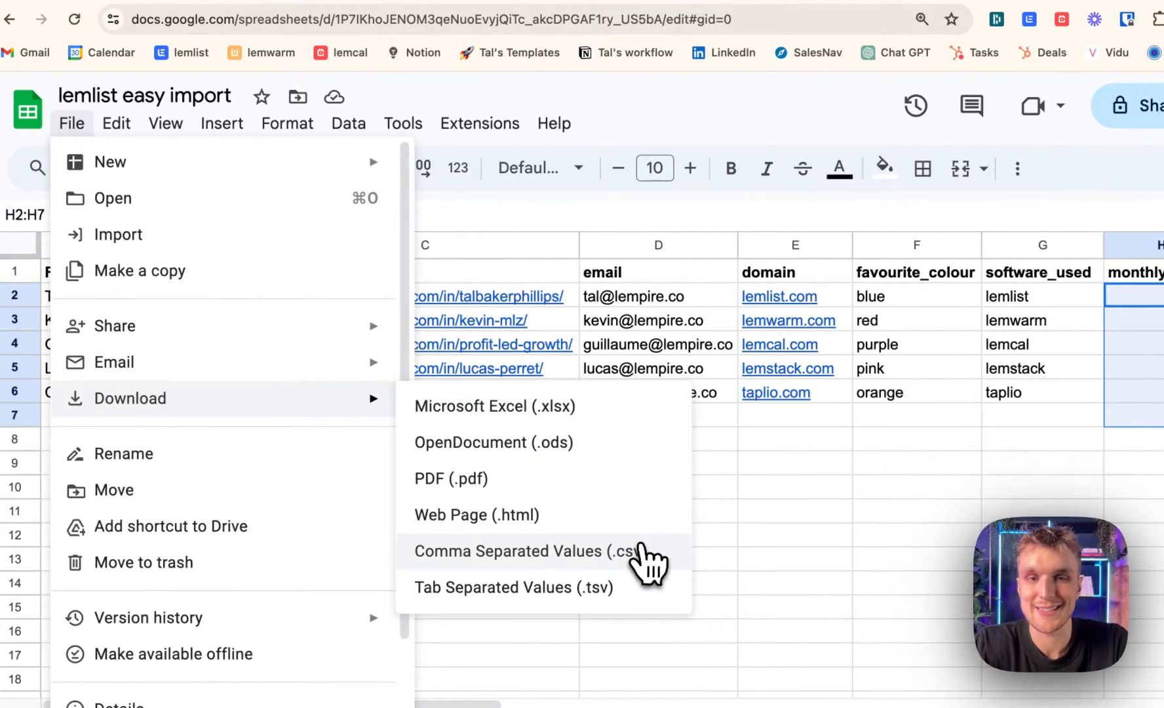
Download the sheet as Comma Separated Values (.csv) and return to lemlist.
{"action": "left_click", "coordinate": [524, 551]}
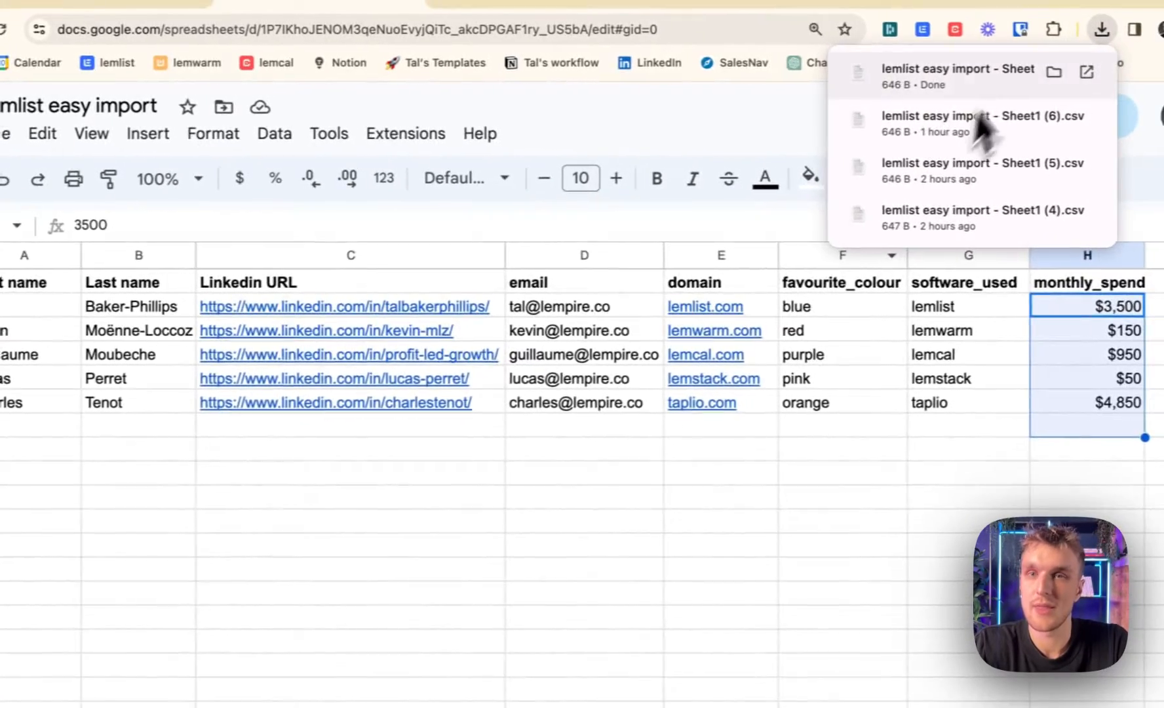
{"action": "left_click", "coordinate": [138, 7]}
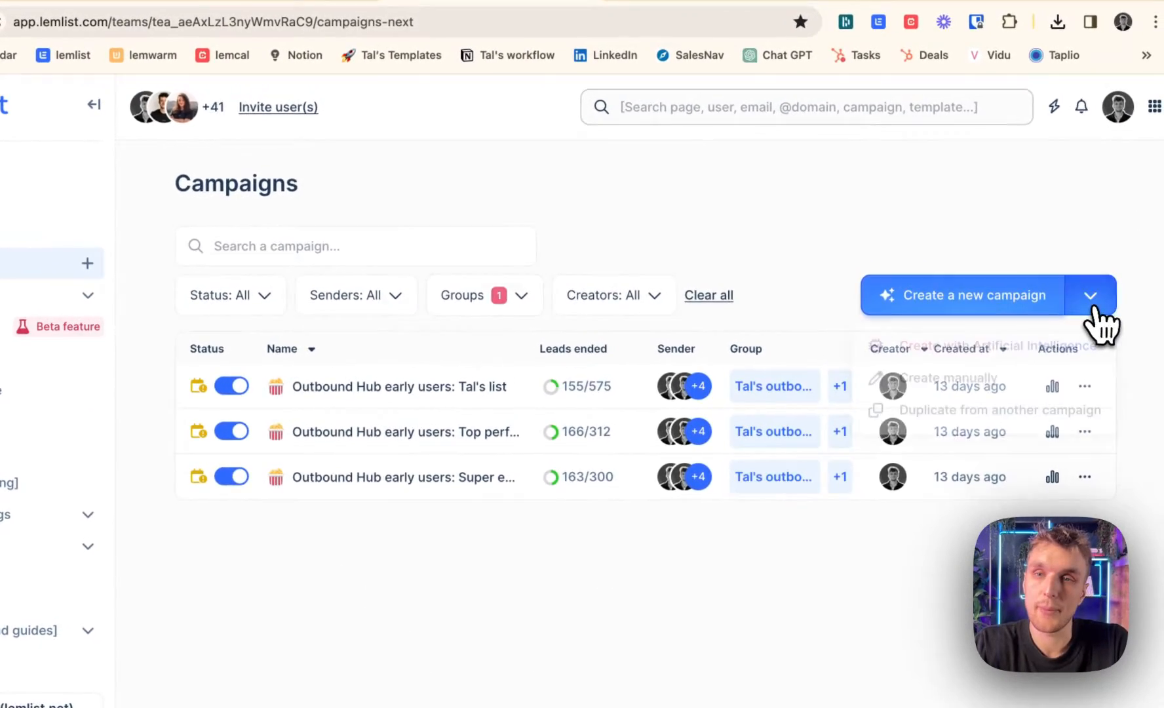
Create a campaign manually and upload lemlist easy import - Sheet1 (7).csv, finding 5 leads.
{"action": "left_click", "coordinate": [972, 377]}
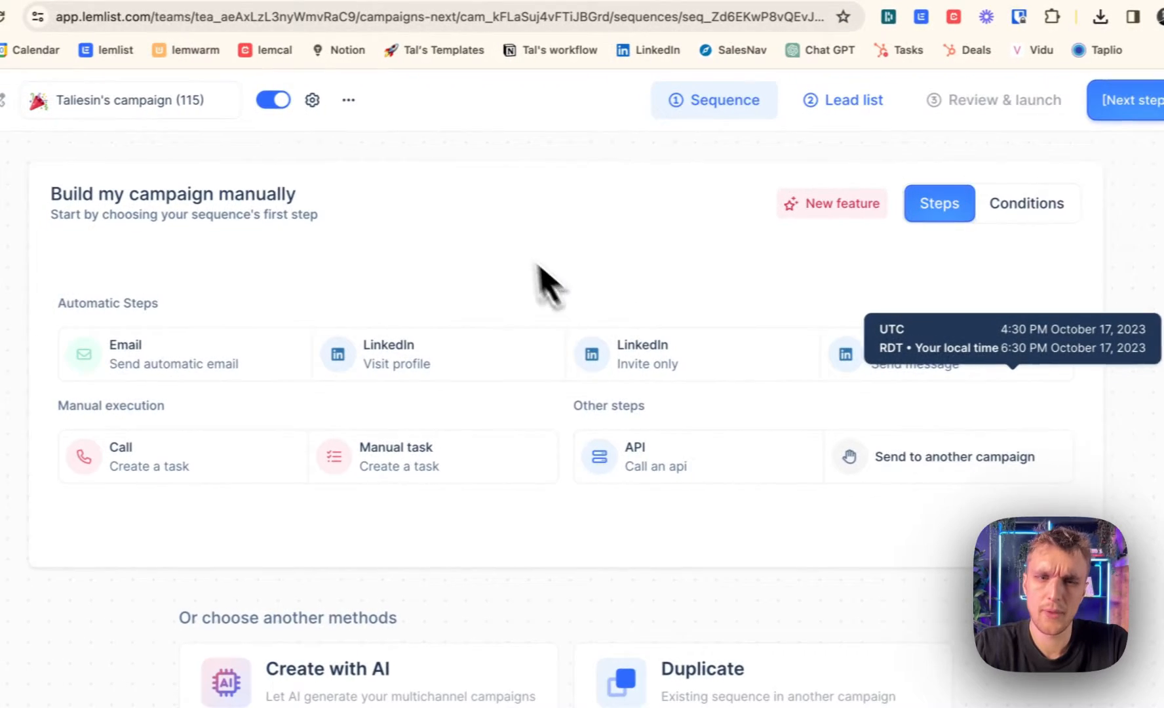
{"action": "left_click", "coordinate": [862, 98]}
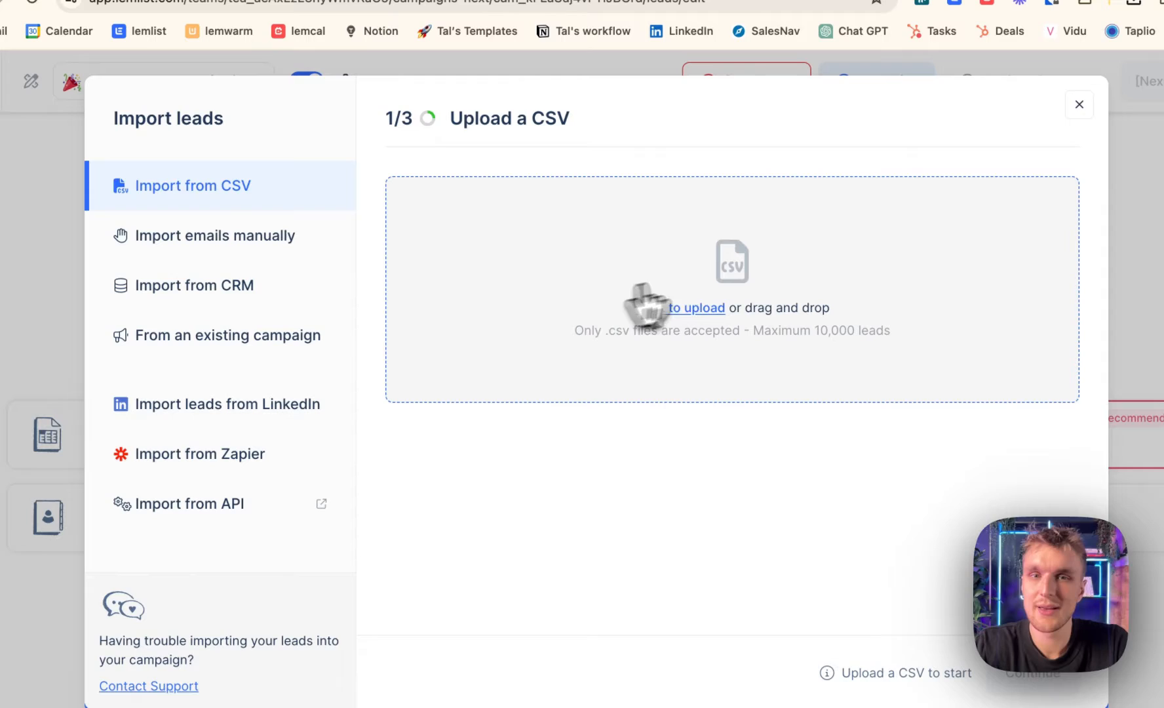
{"action": "left_click", "coordinate": [694, 308]}
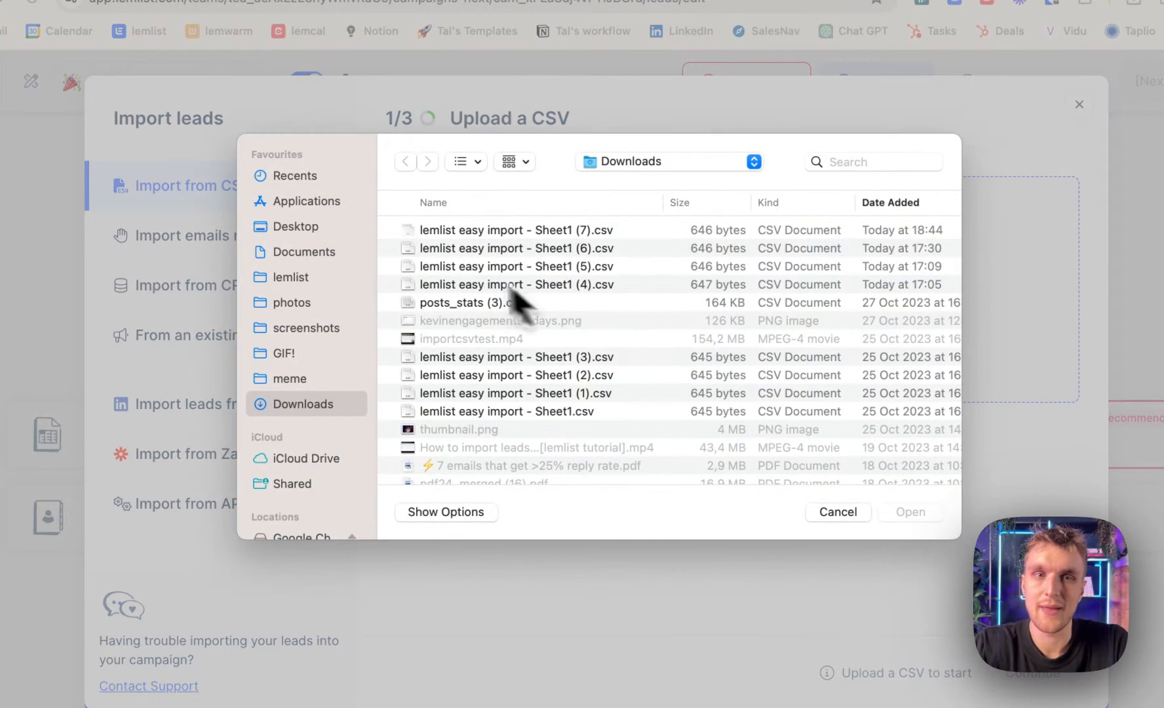
{"action": "double_click", "coordinate": [515, 229]}
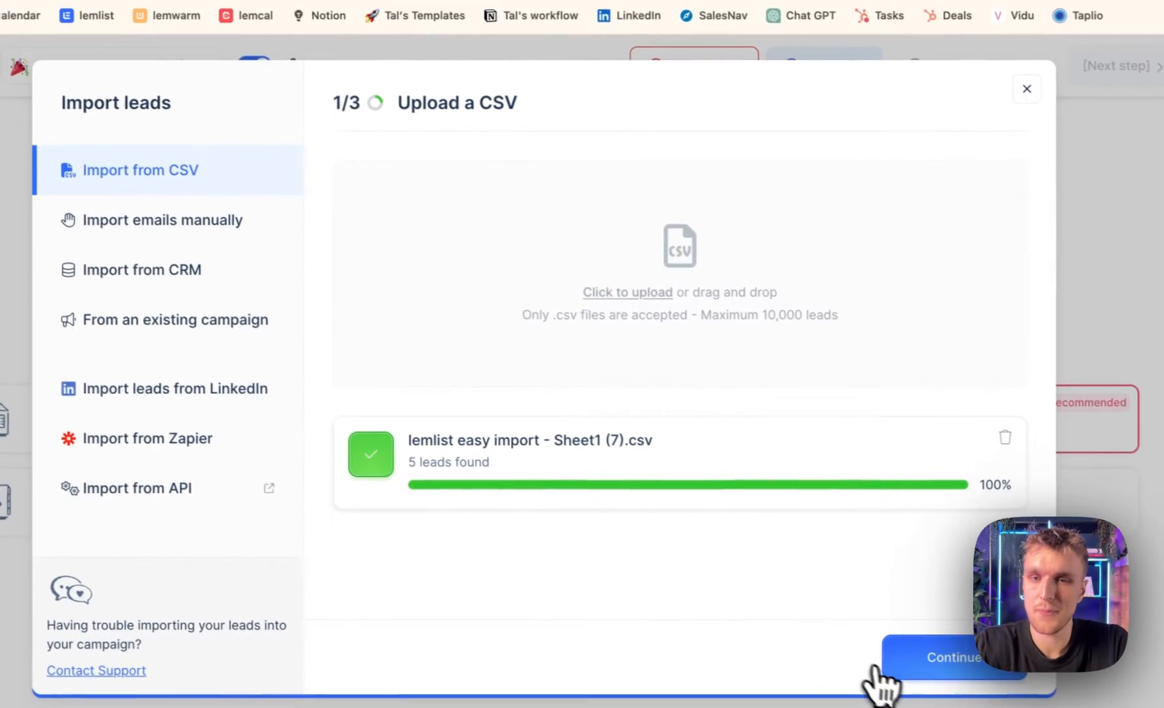
{"action": "left_click", "coordinate": [954, 657]}
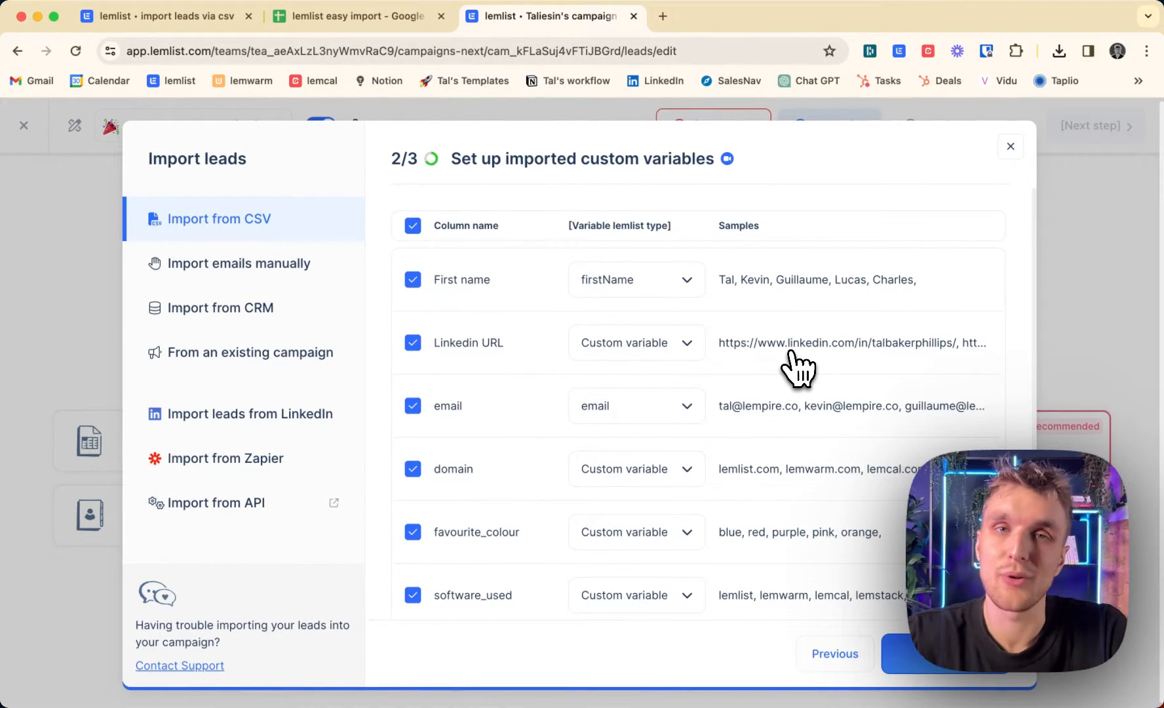
Map Linkedin URL to linkedinUrl and domain to companyDomain, leaving First name and others as custom variables.
{"action": "left_click", "coordinate": [635, 279]}
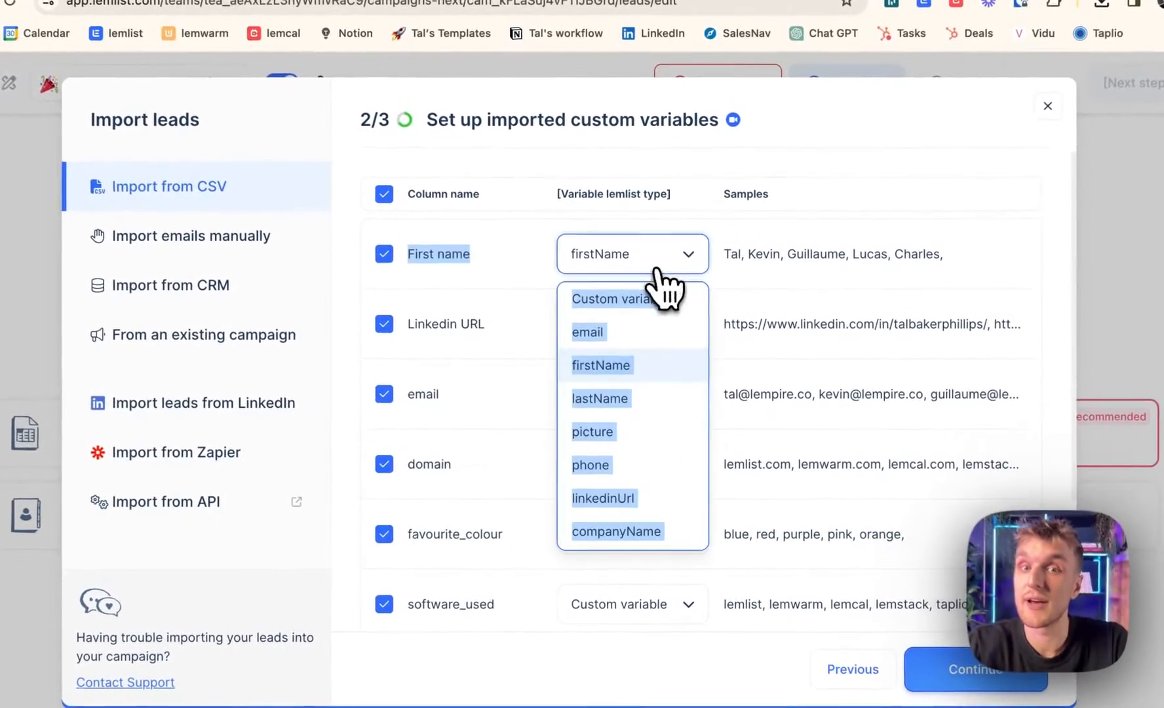
{"action": "left_click", "coordinate": [632, 322]}
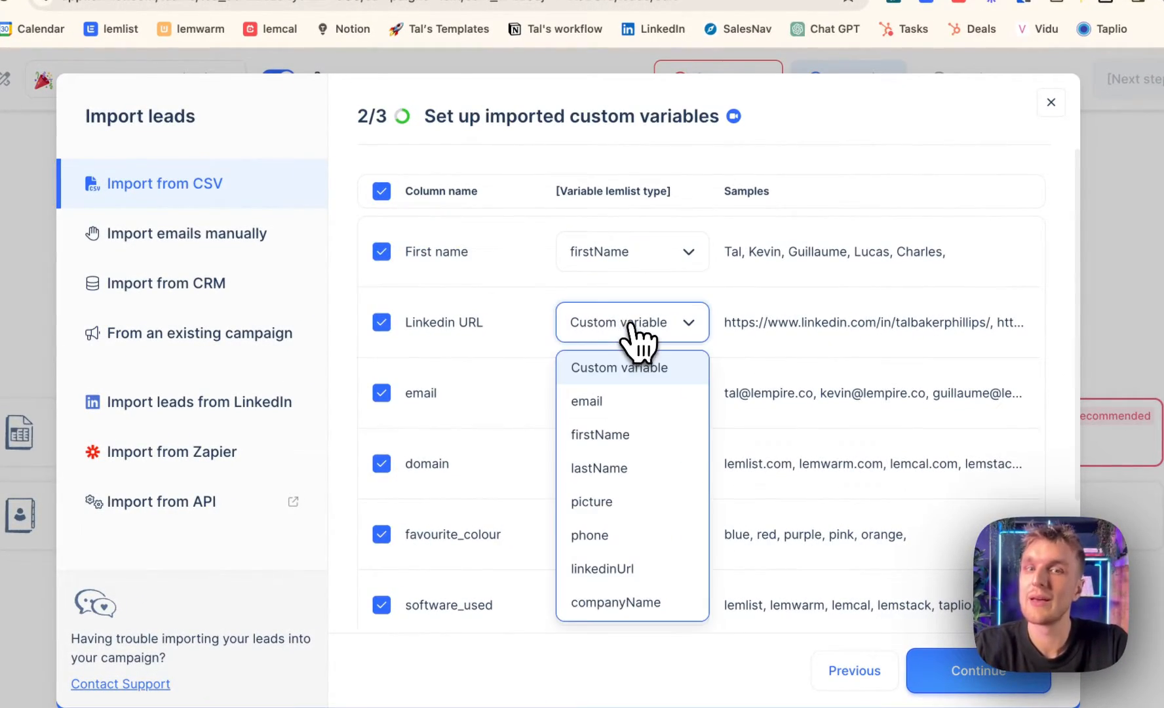
{"action": "left_click", "coordinate": [601, 569]}
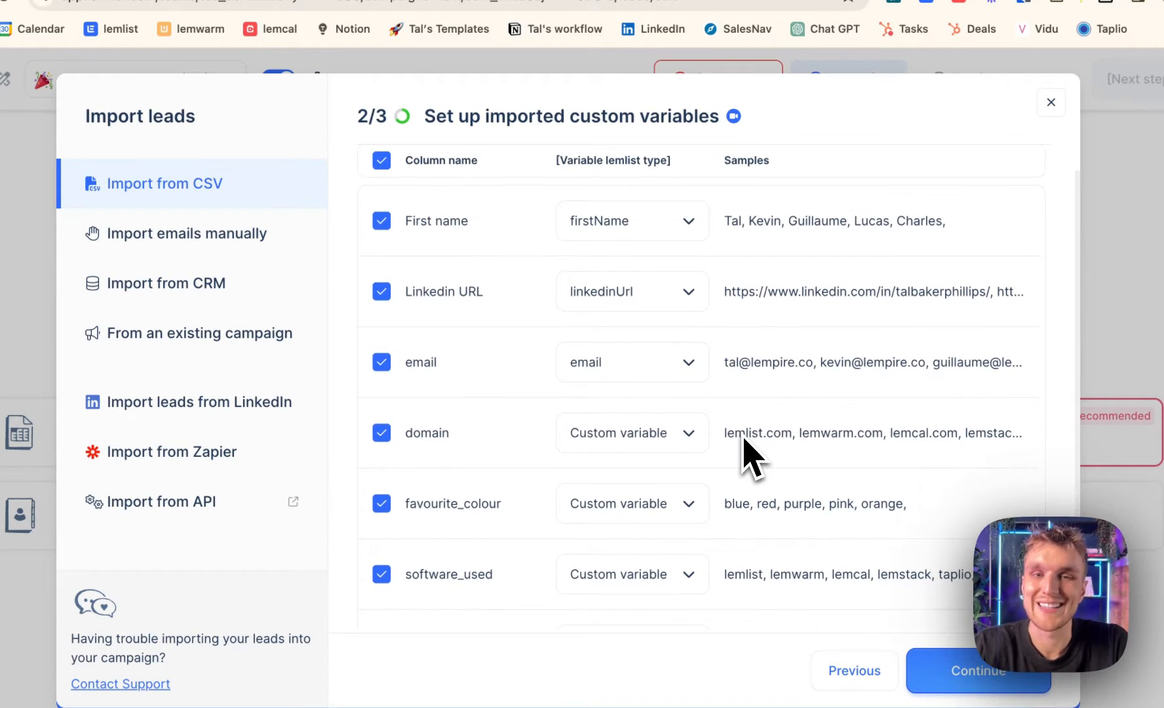
{"action": "scroll", "scroll_direction": "down", "scroll_amount": 3}
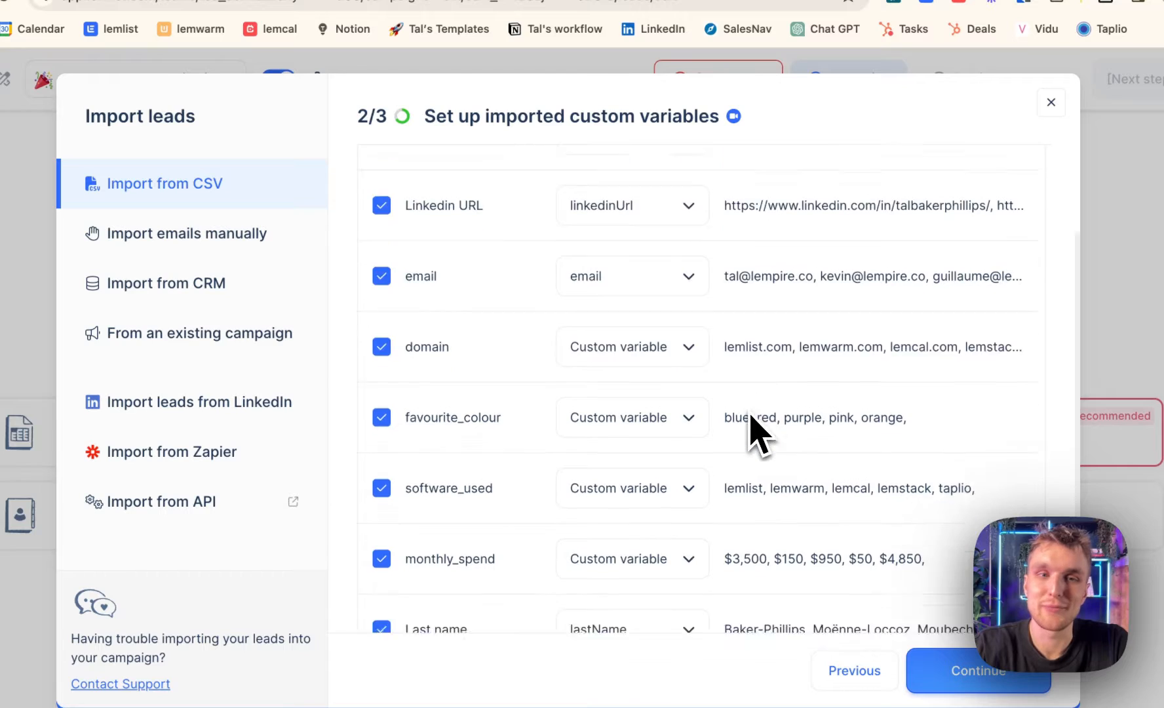
{"action": "left_click", "coordinate": [632, 346]}
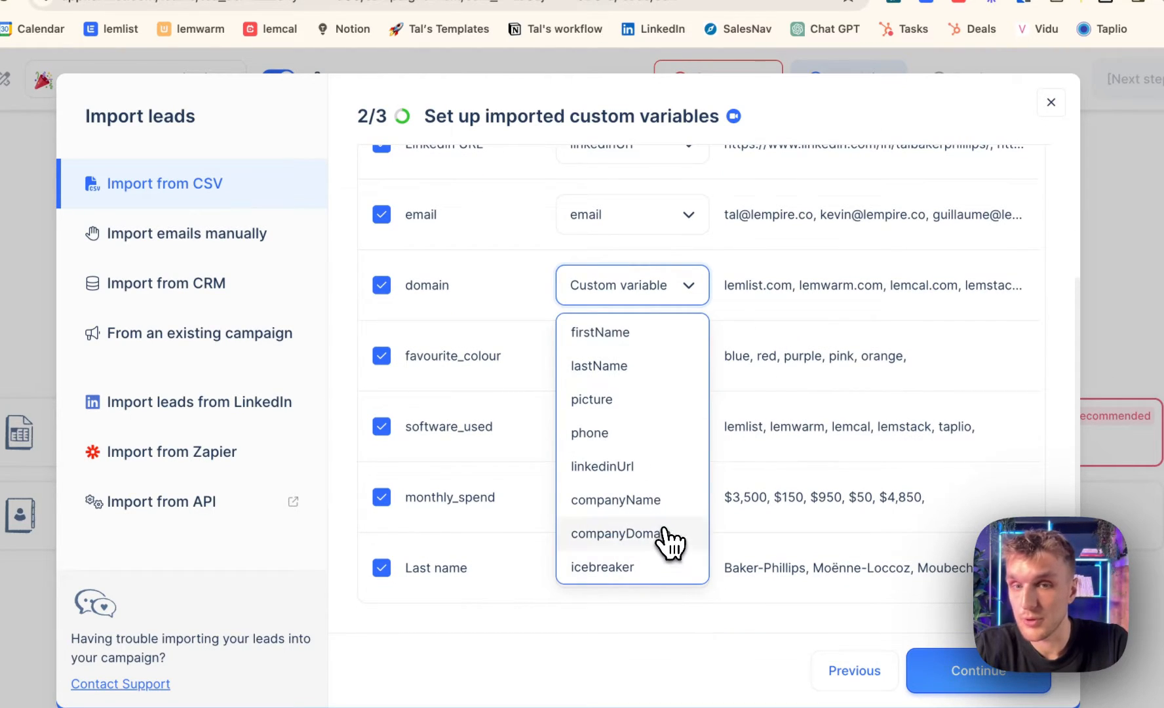
{"action": "left_click", "coordinate": [617, 534]}
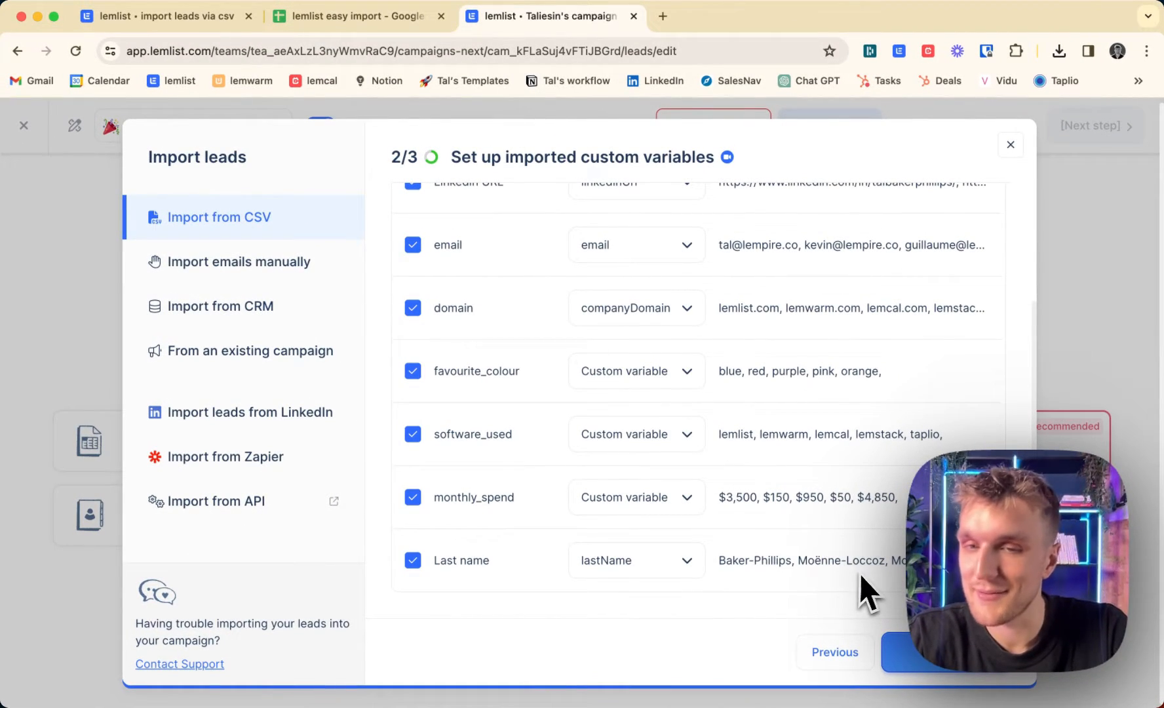
{"action": "mouse_move", "coordinate": [561, 393]}
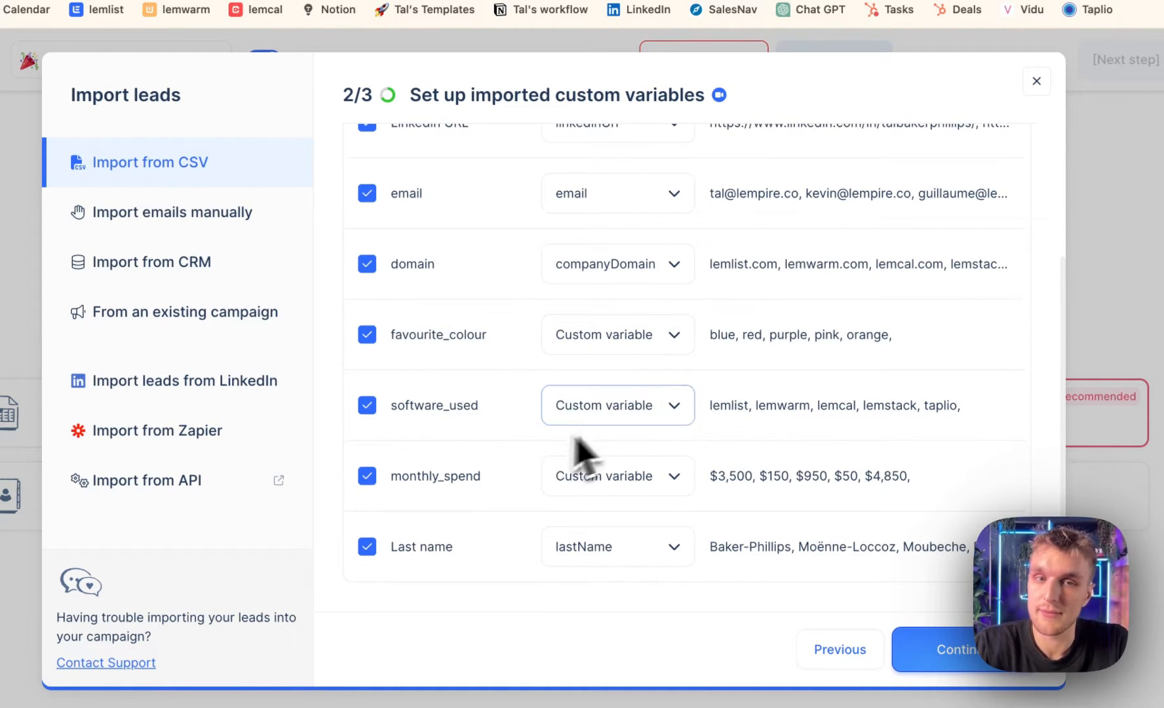
{"action": "left_click", "coordinate": [954, 649]}
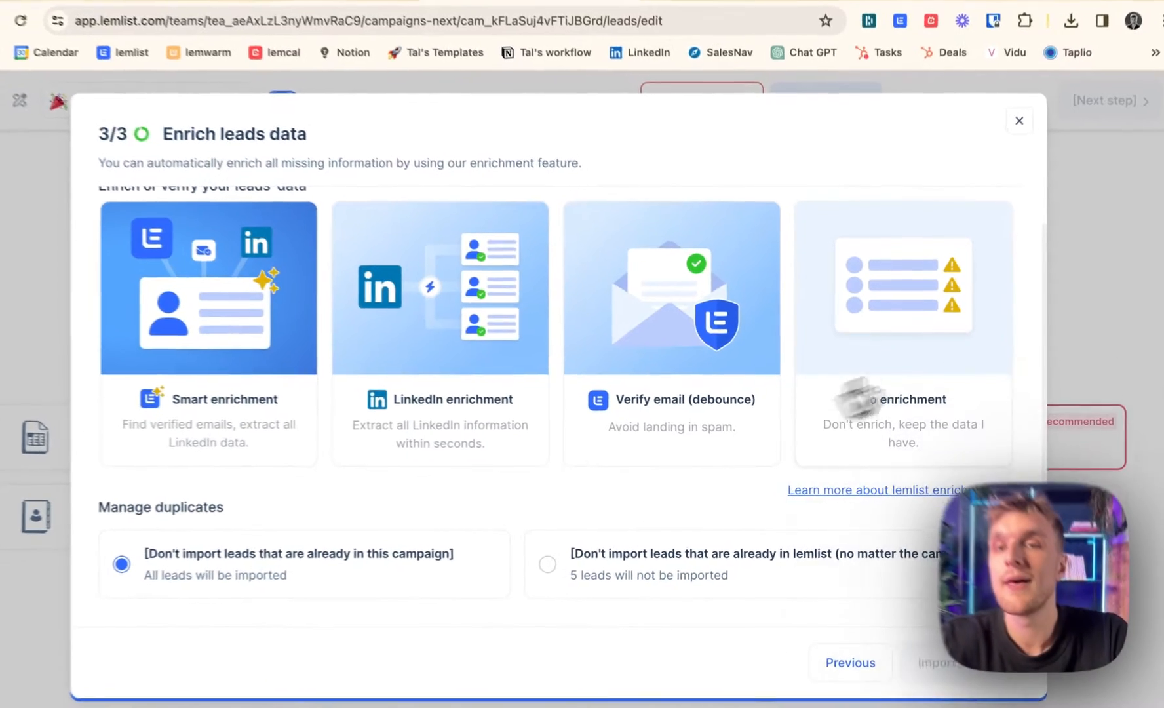
Choose No enrichment, keeping duplicates excluded only within this campaign.
{"action": "left_click", "coordinate": [903, 322]}
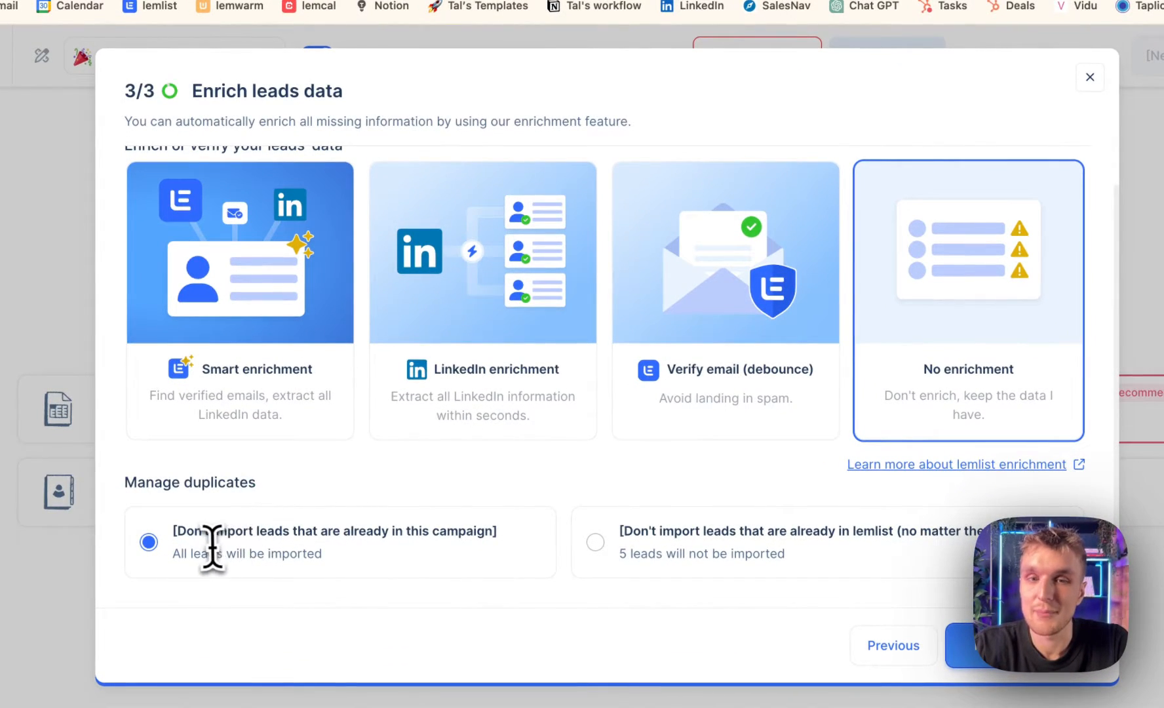
{"action": "mouse_move", "coordinate": [505, 515]}
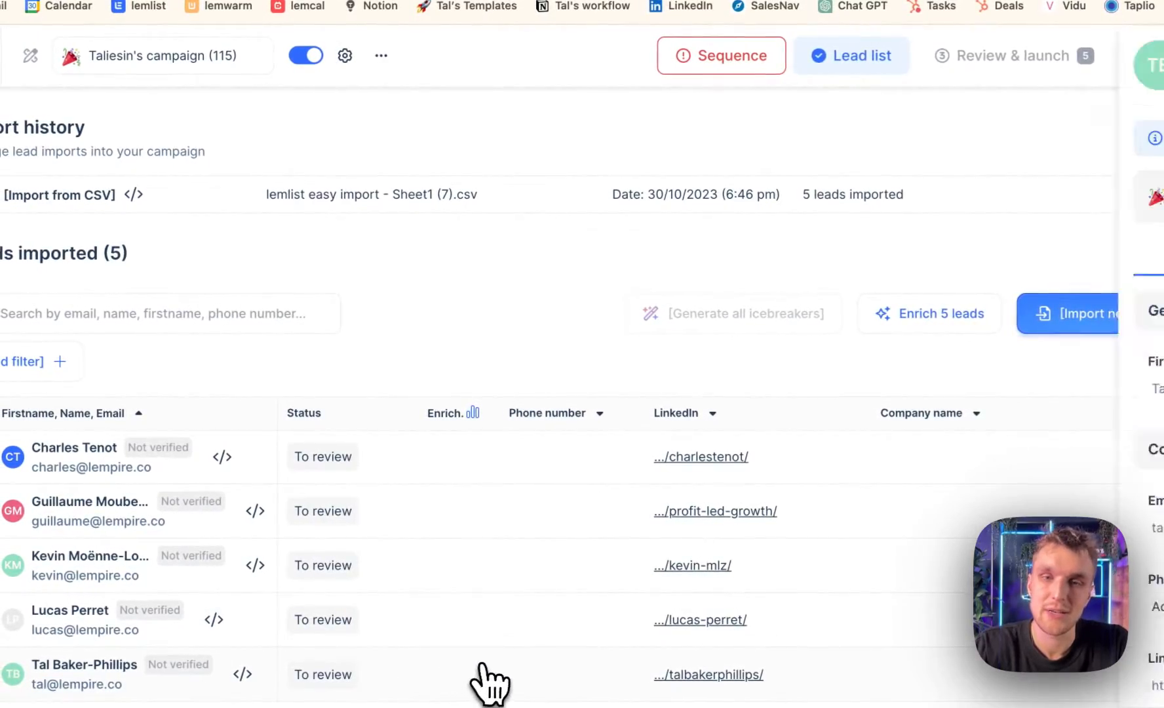
Compare the bottom lead's imported values against the source spreadsheet, then return to the campaign.
{"action": "left_click", "coordinate": [84, 673]}
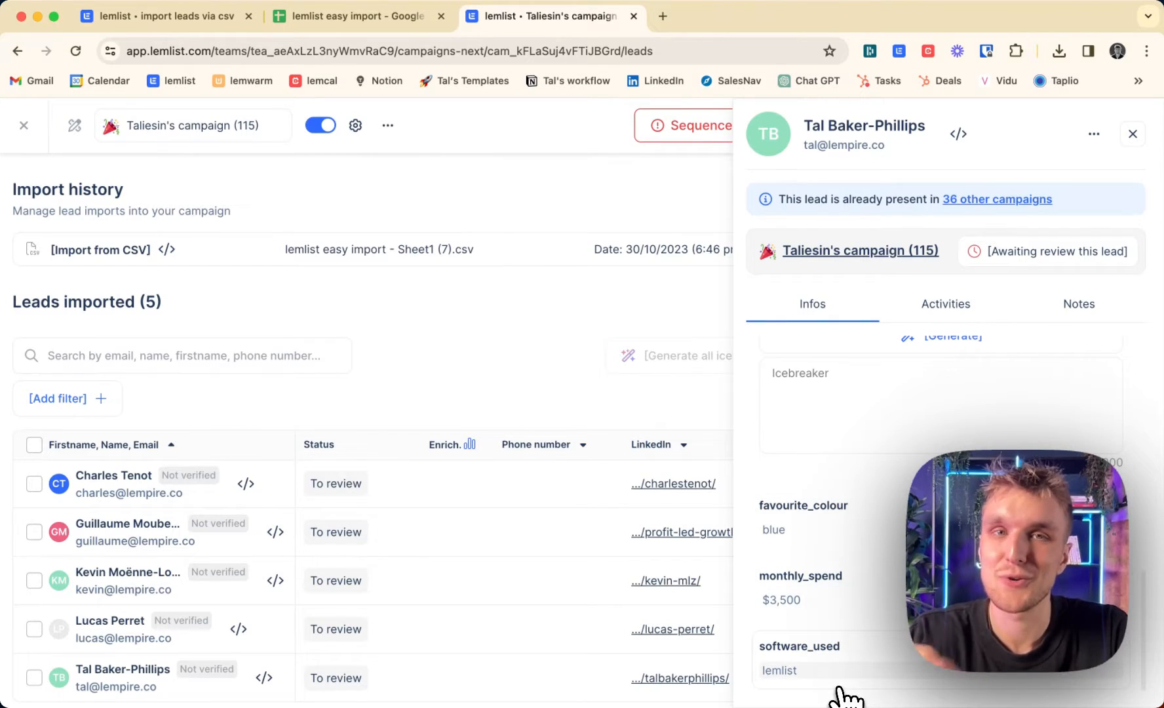
{"action": "left_click", "coordinate": [357, 16]}
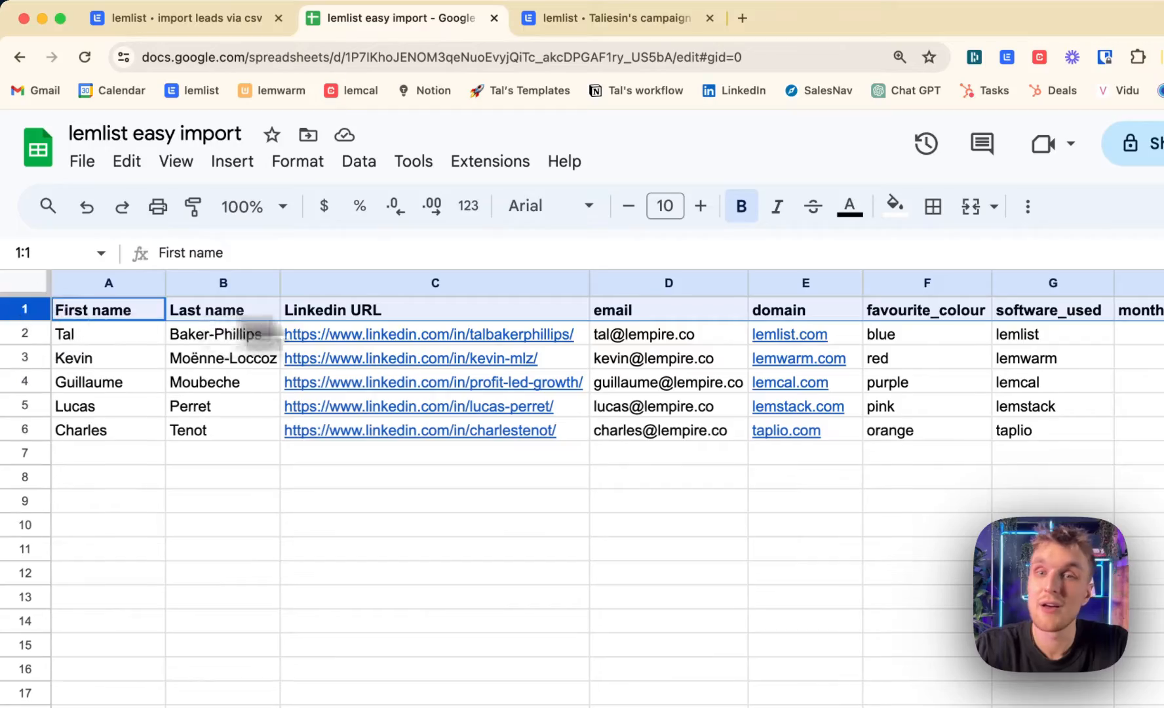
{"action": "left_click", "coordinate": [178, 17]}
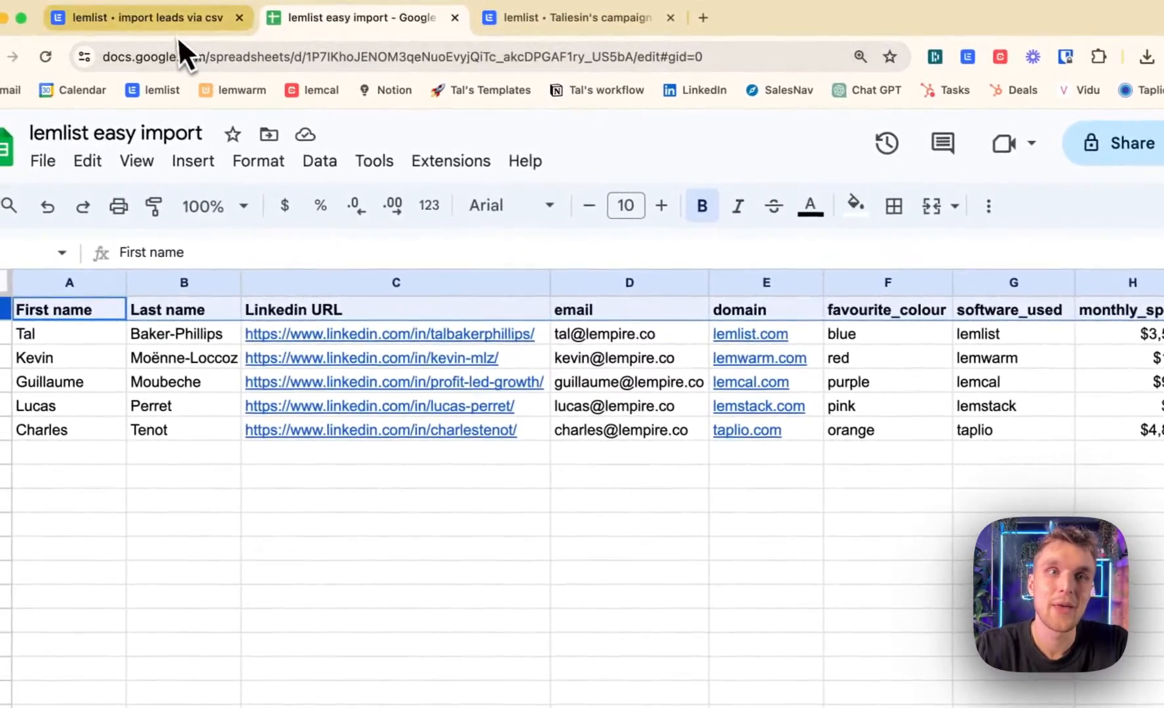
{"action": "left_click", "coordinate": [579, 18]}
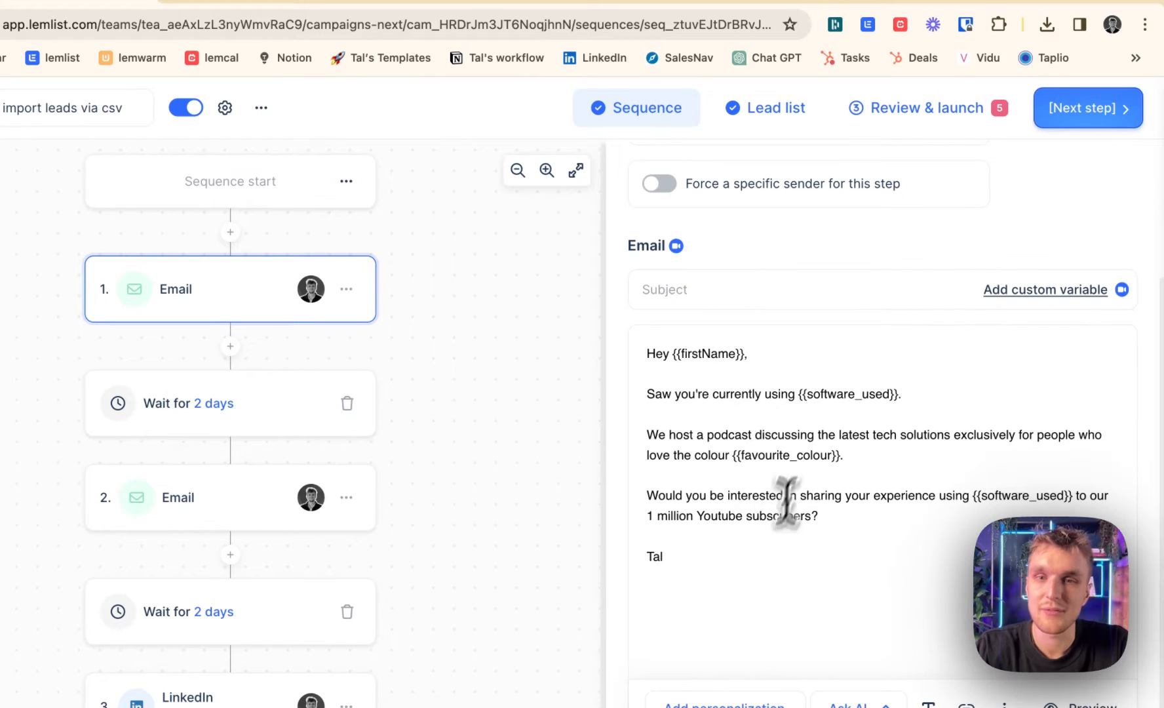
{"action": "mouse_move", "coordinate": [898, 395]}
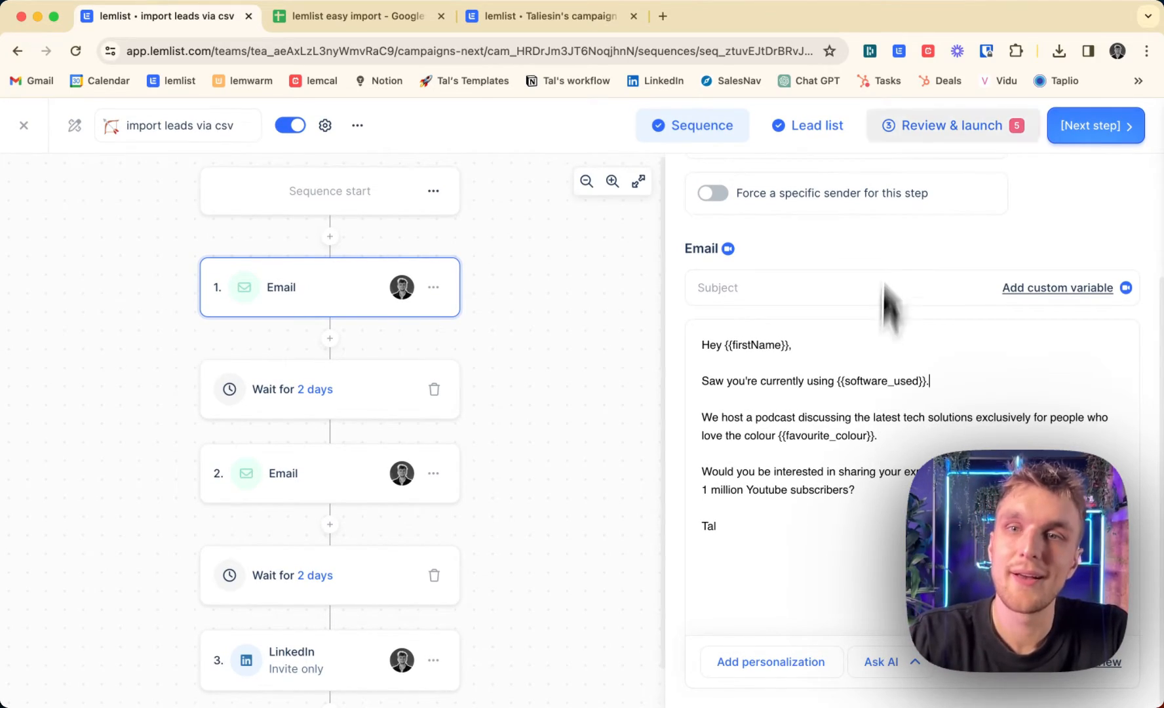
Review & launch, previewing the bottom lead's first email with name, software and colour filled.
{"action": "left_click", "coordinate": [953, 126]}
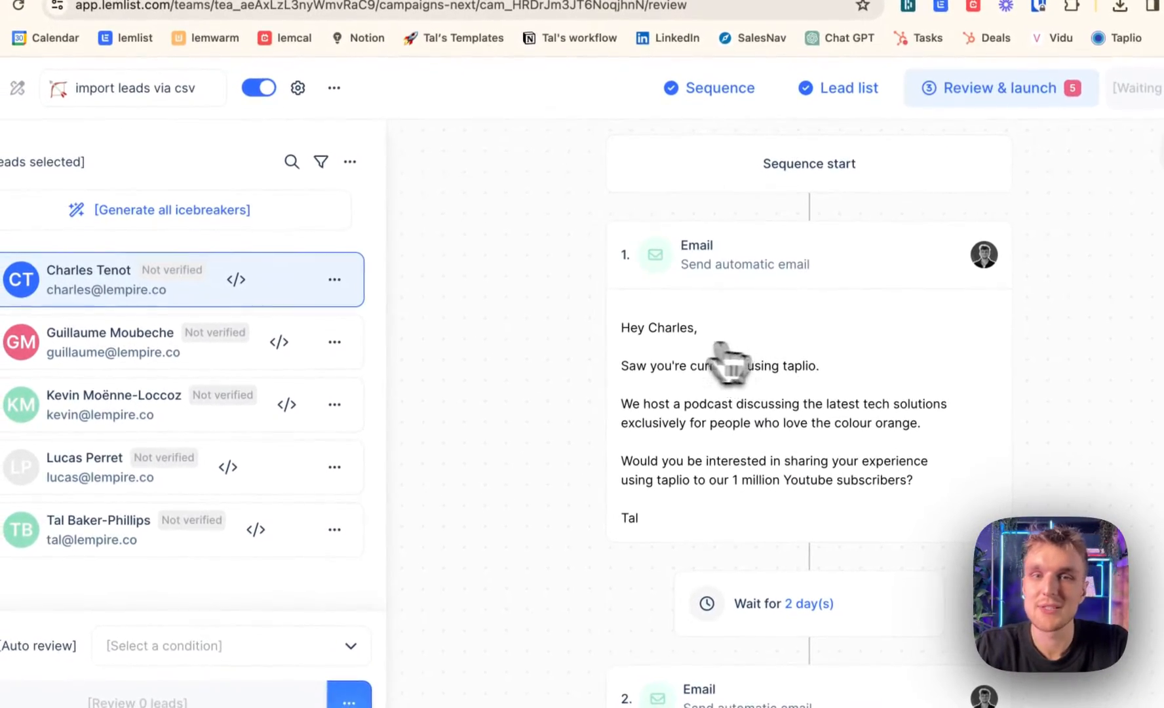
{"action": "left_click", "coordinate": [97, 540]}
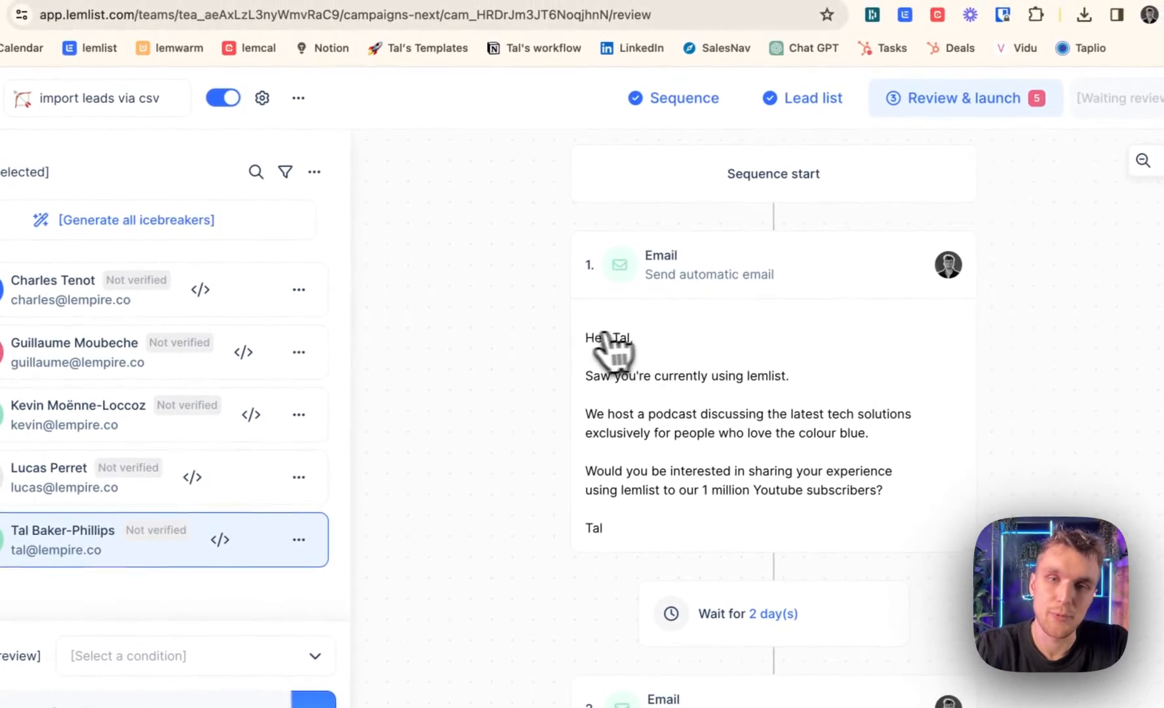